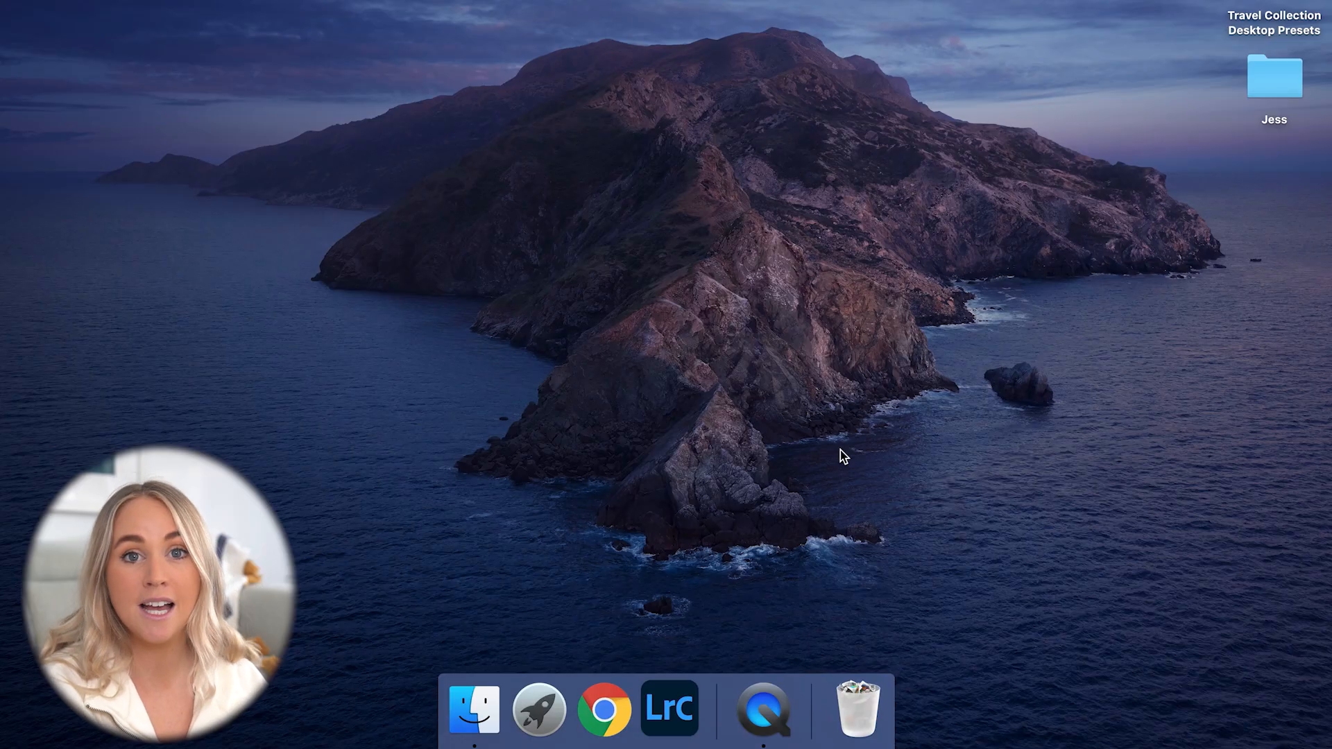
mouse_move(670, 708)
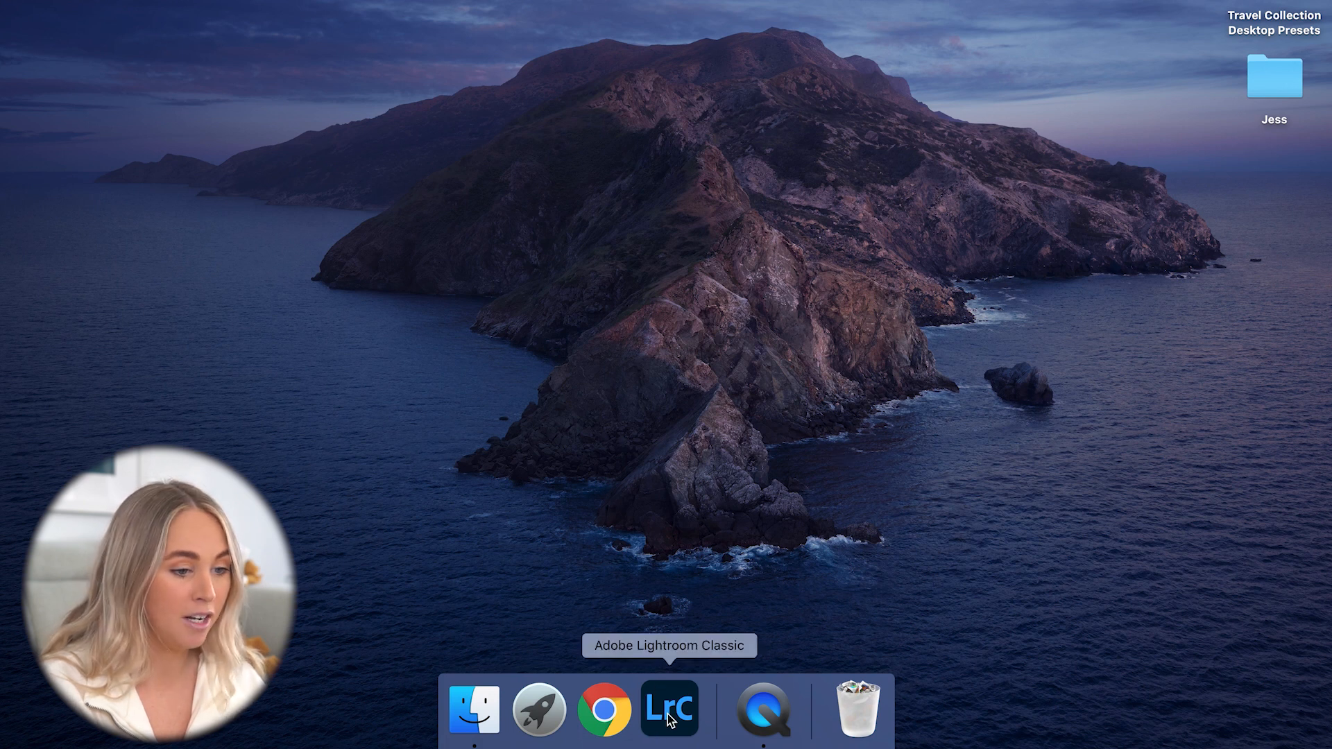
Launch Lightroom Classic from the Dock to show the 22-photo Quick Collection
click(669, 708)
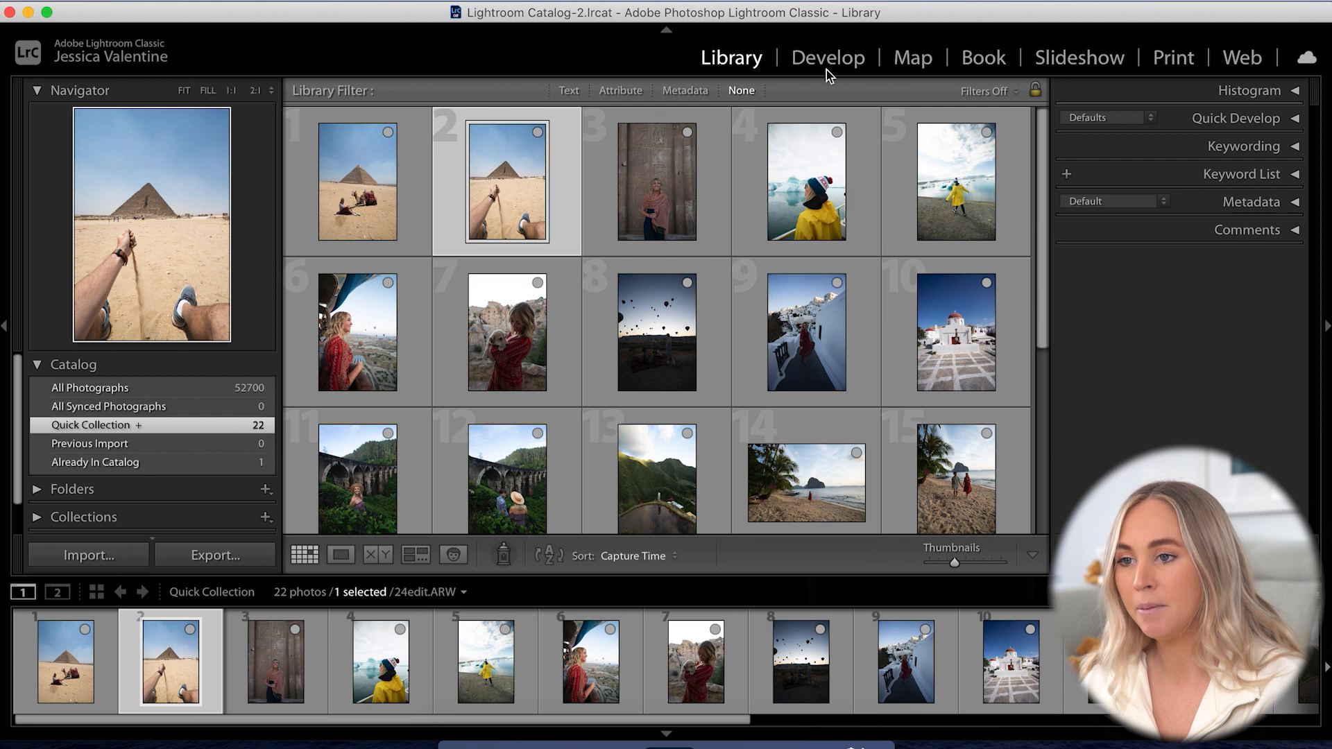
Import the Travel Collection presets (Drone, Food, Greece, Iceland, Philippines, Selfie, Turkey) in Develop
click(825, 57)
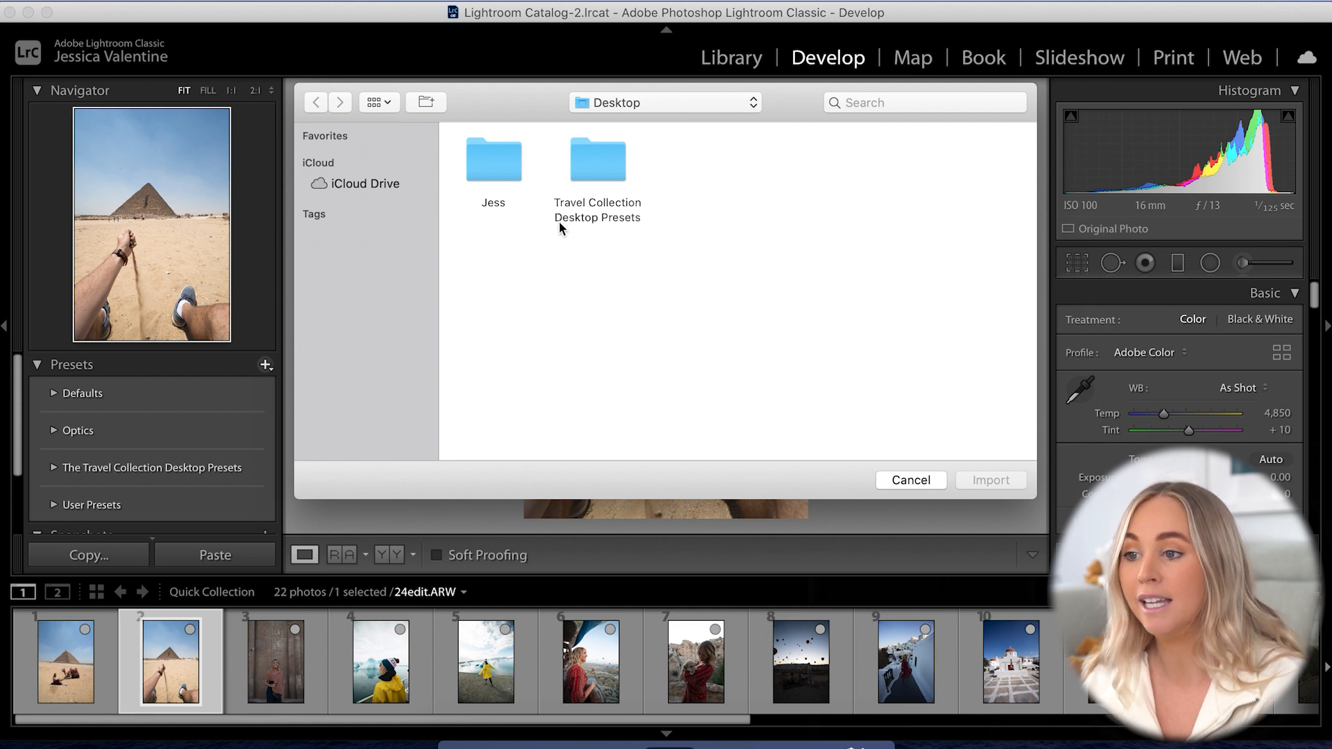
double_click(597, 159)
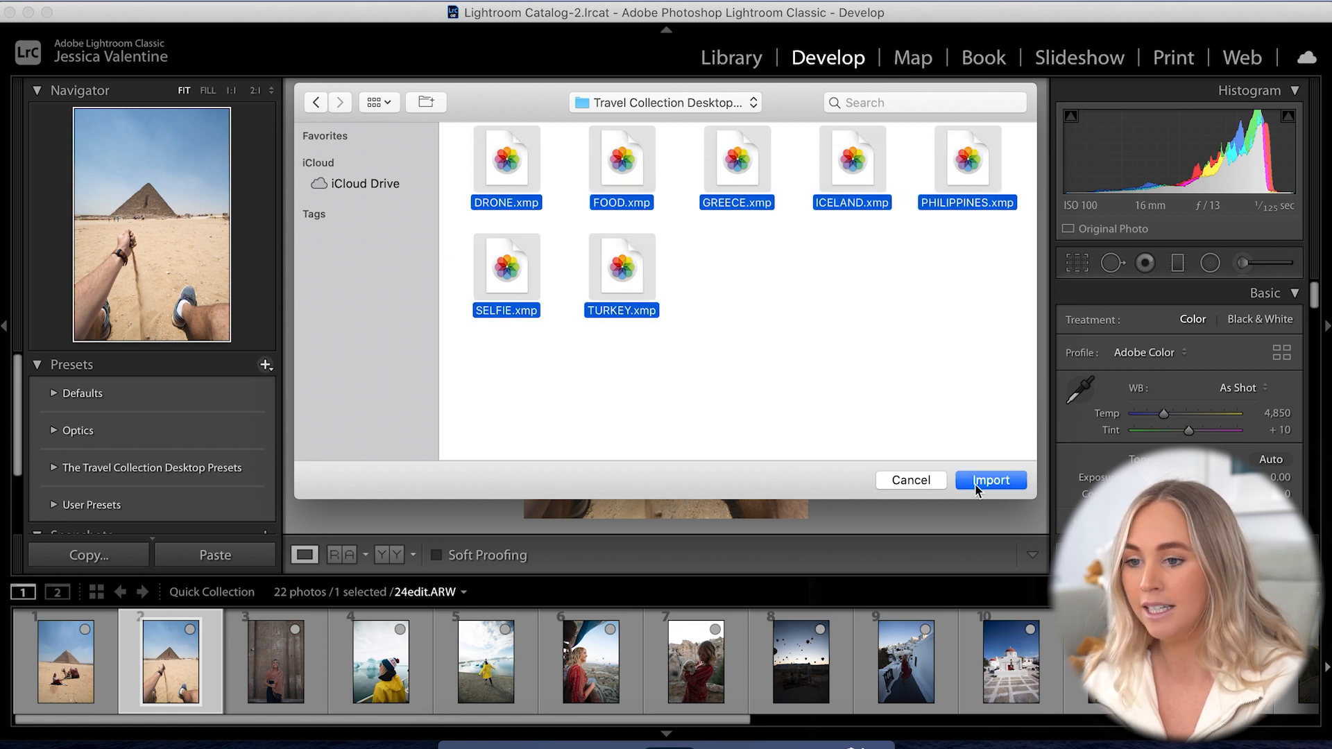
click(989, 480)
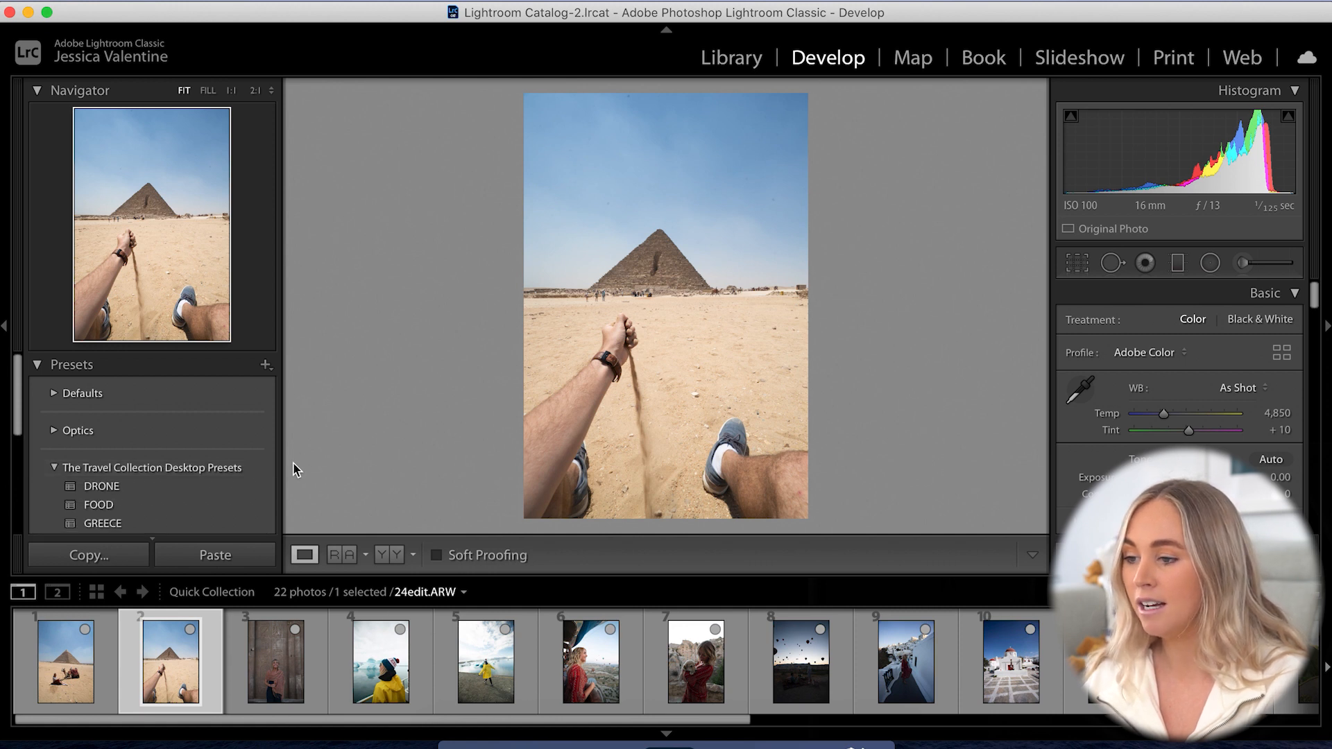
scroll(down, 3)
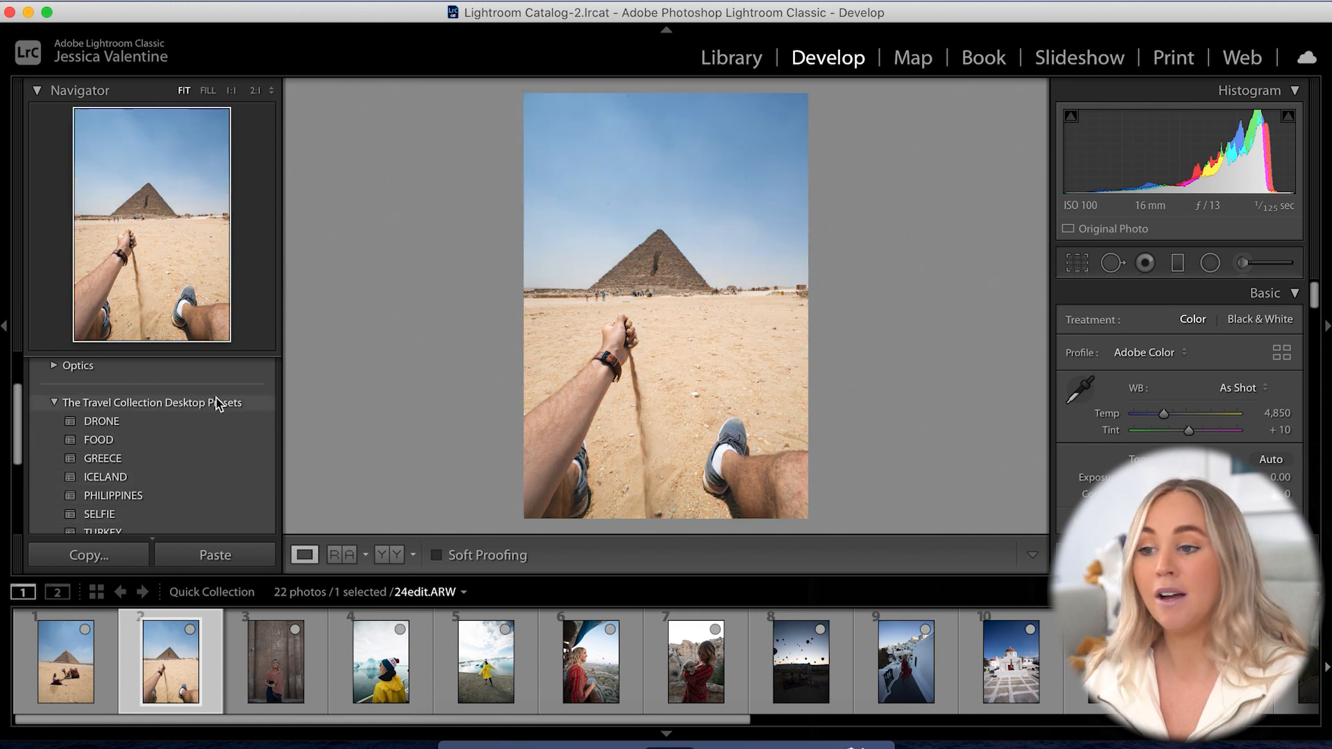
mouse_move(332, 400)
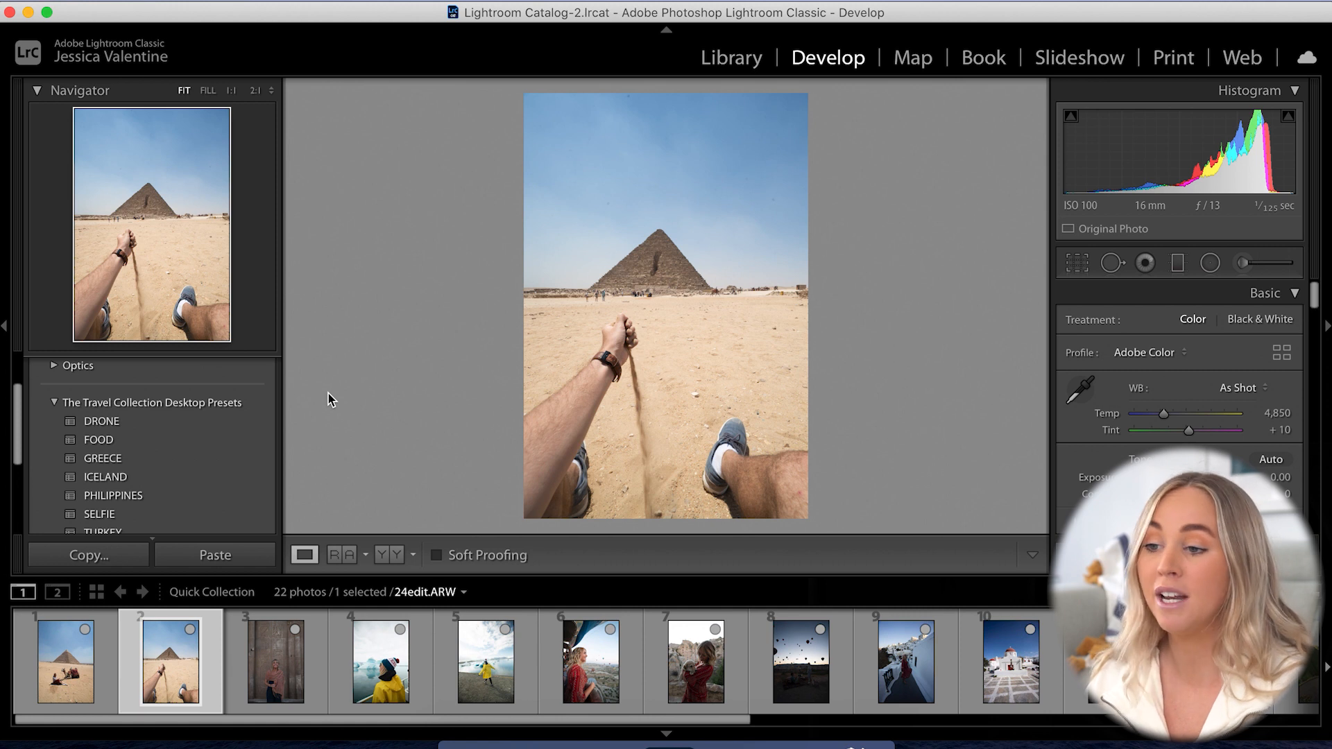
mouse_move(1026, 389)
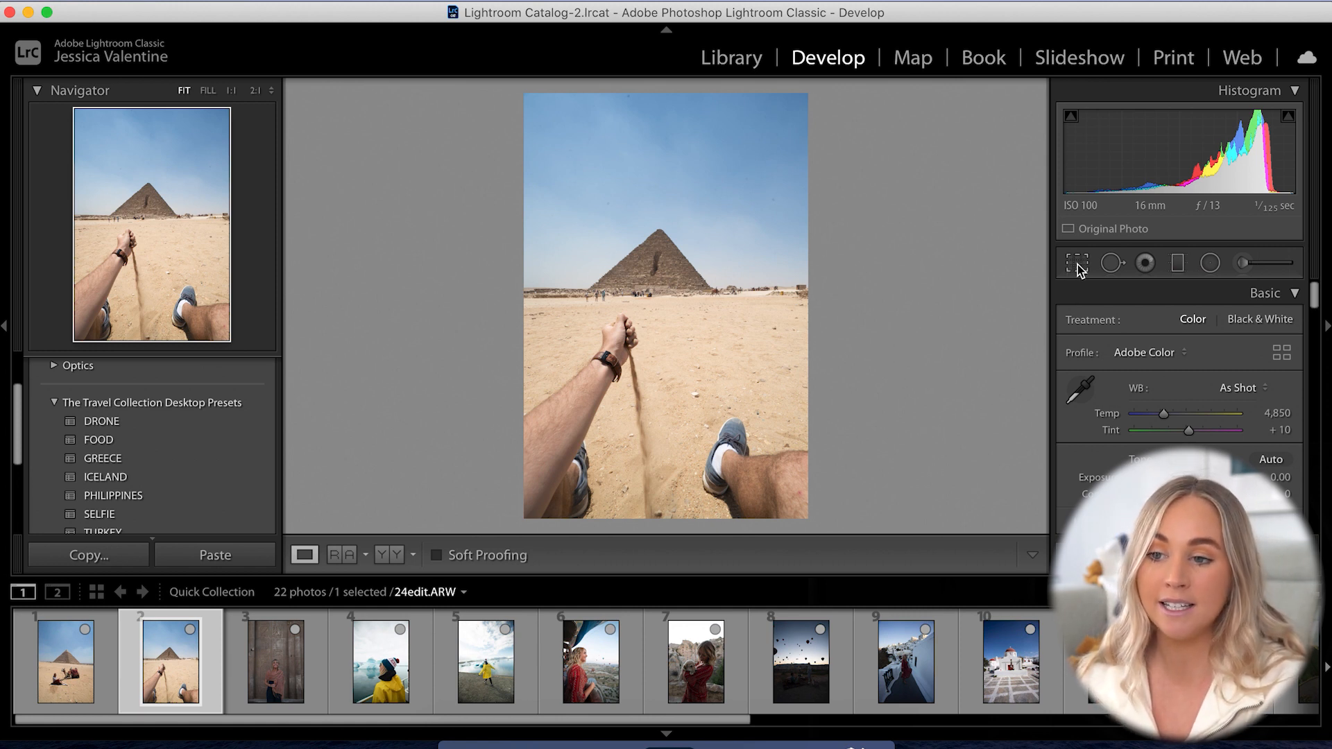
Crop the pyramid photo to the 4 x 5 / 8 x 10 aspect and apply the FOOD preset
click(1076, 263)
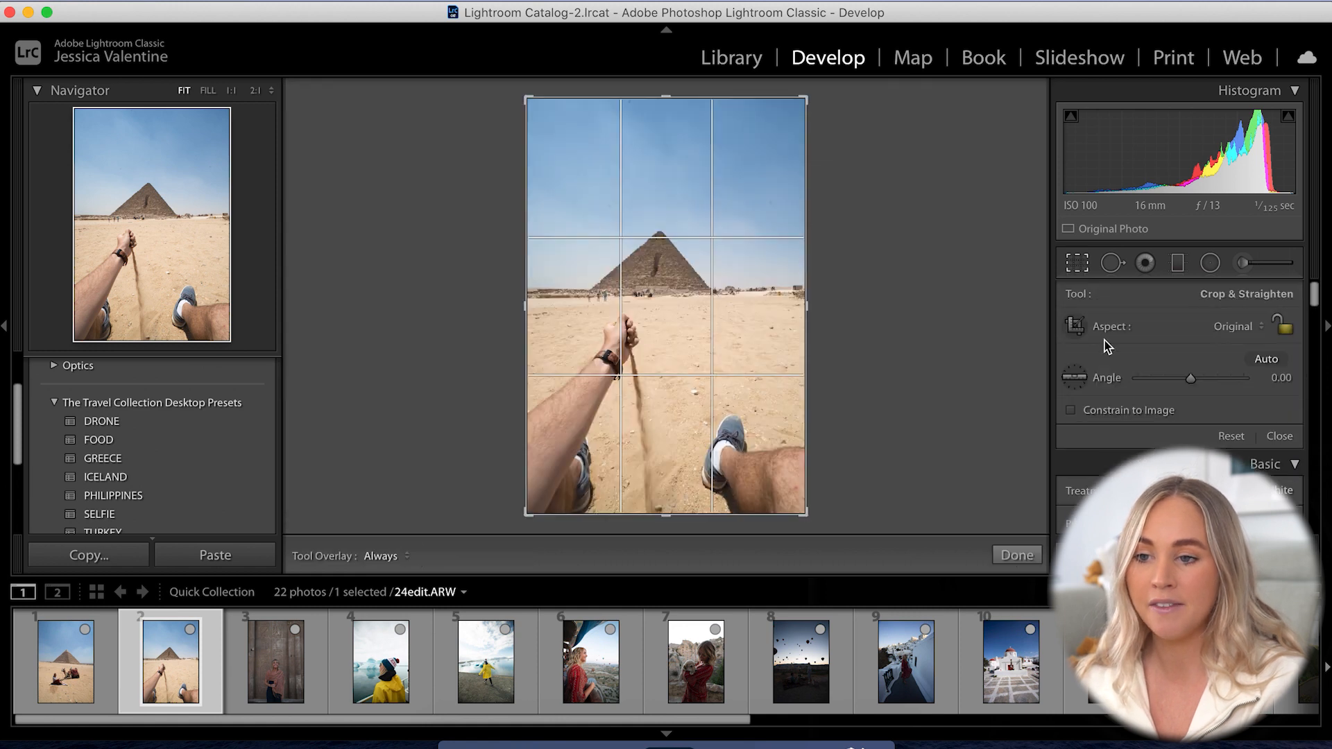
click(1234, 326)
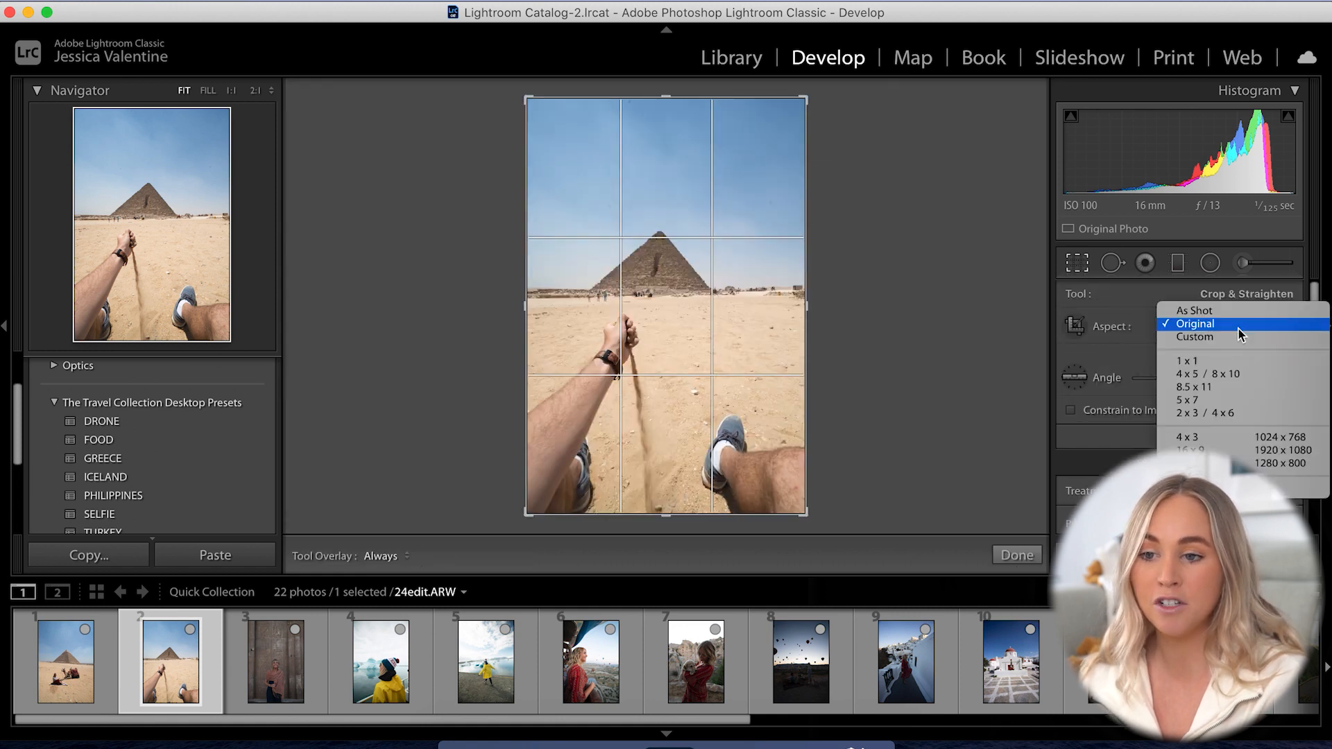
click(1203, 374)
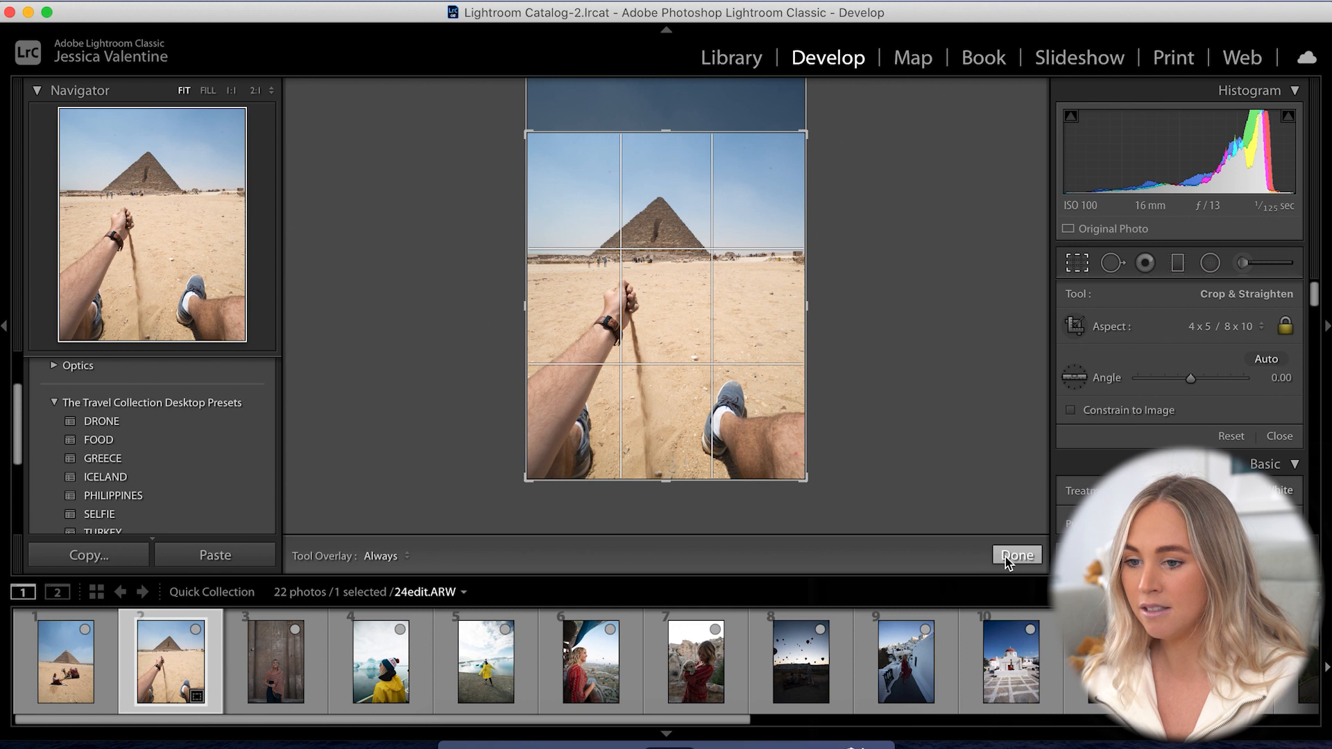
click(1017, 555)
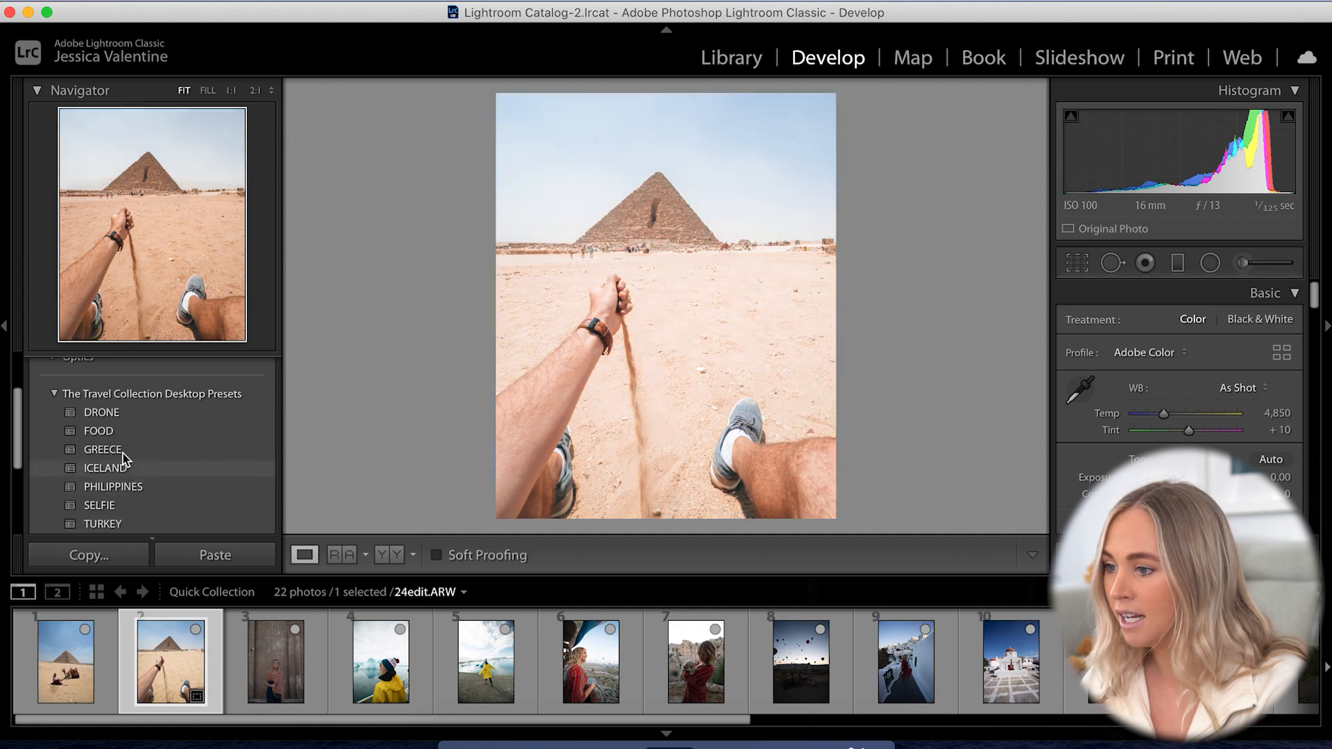
click(99, 431)
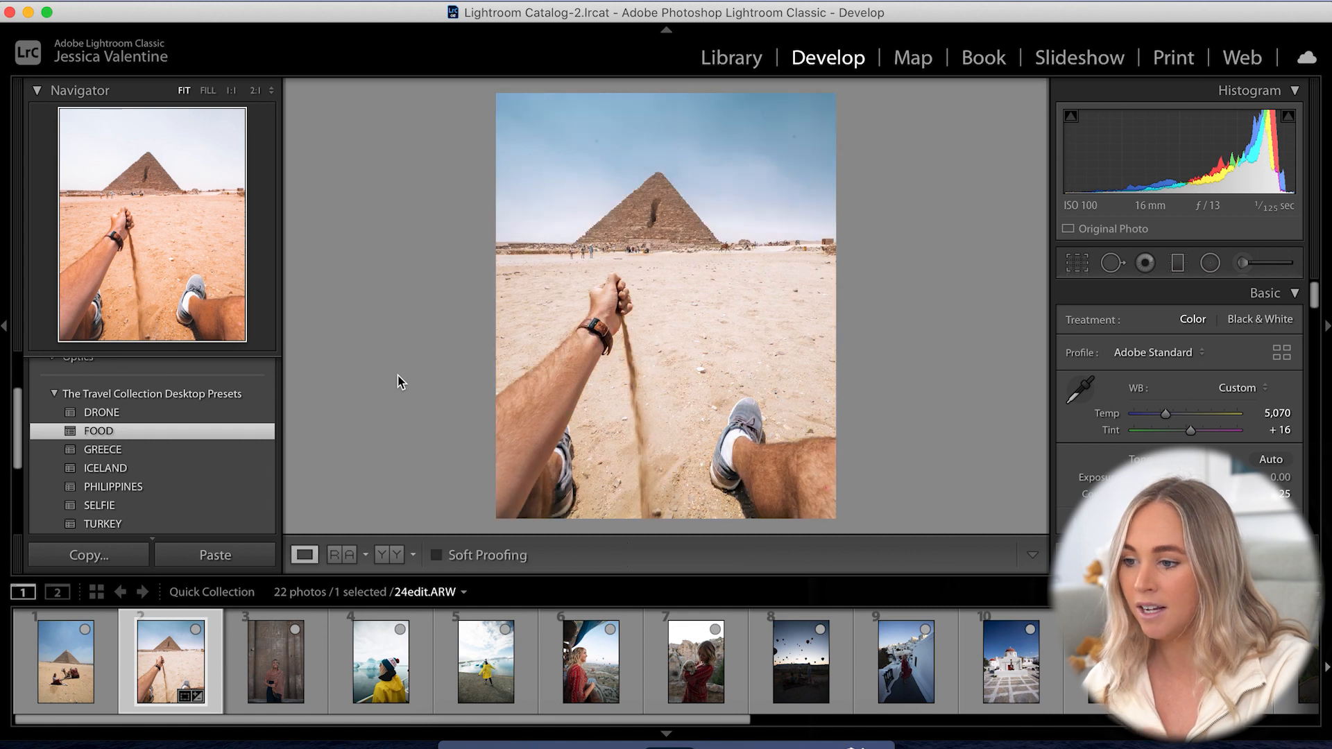
mouse_move(152, 617)
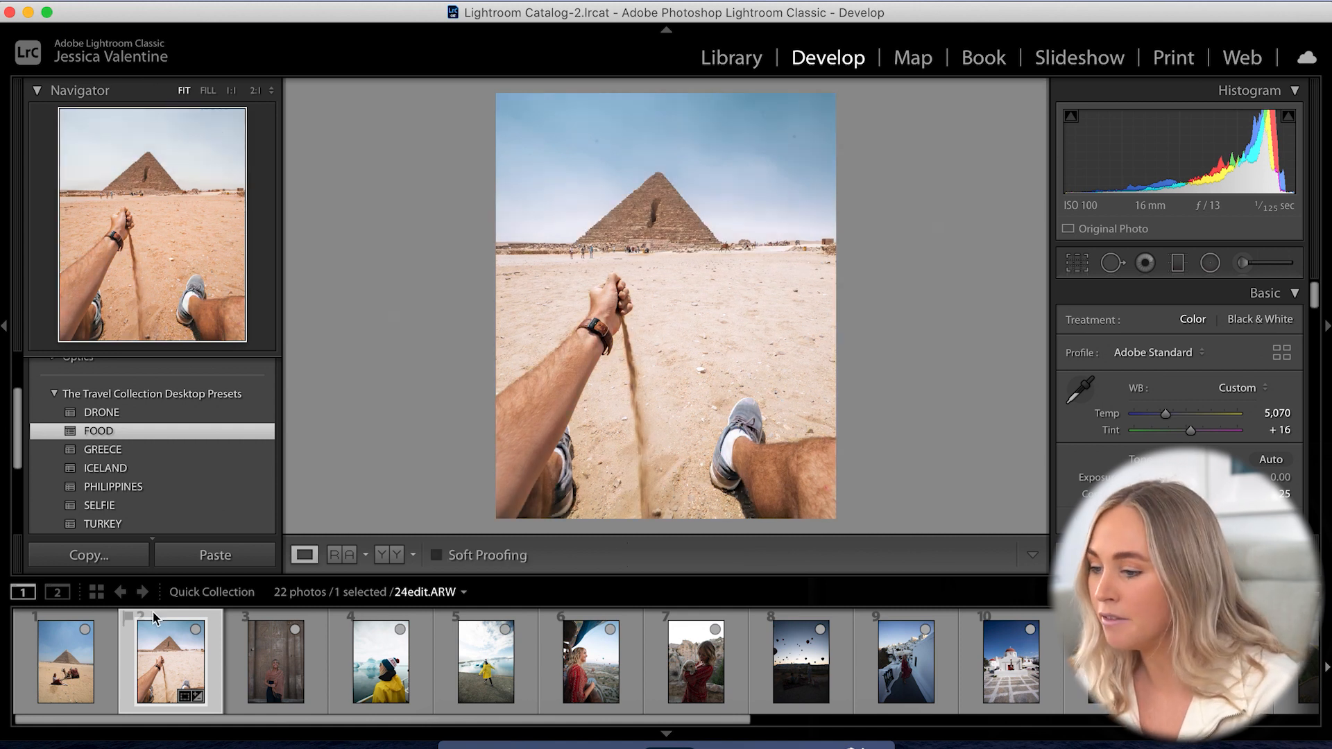
Crop the hieroglyph-wall portrait to 4x5 and apply the TURKEY preset
click(274, 661)
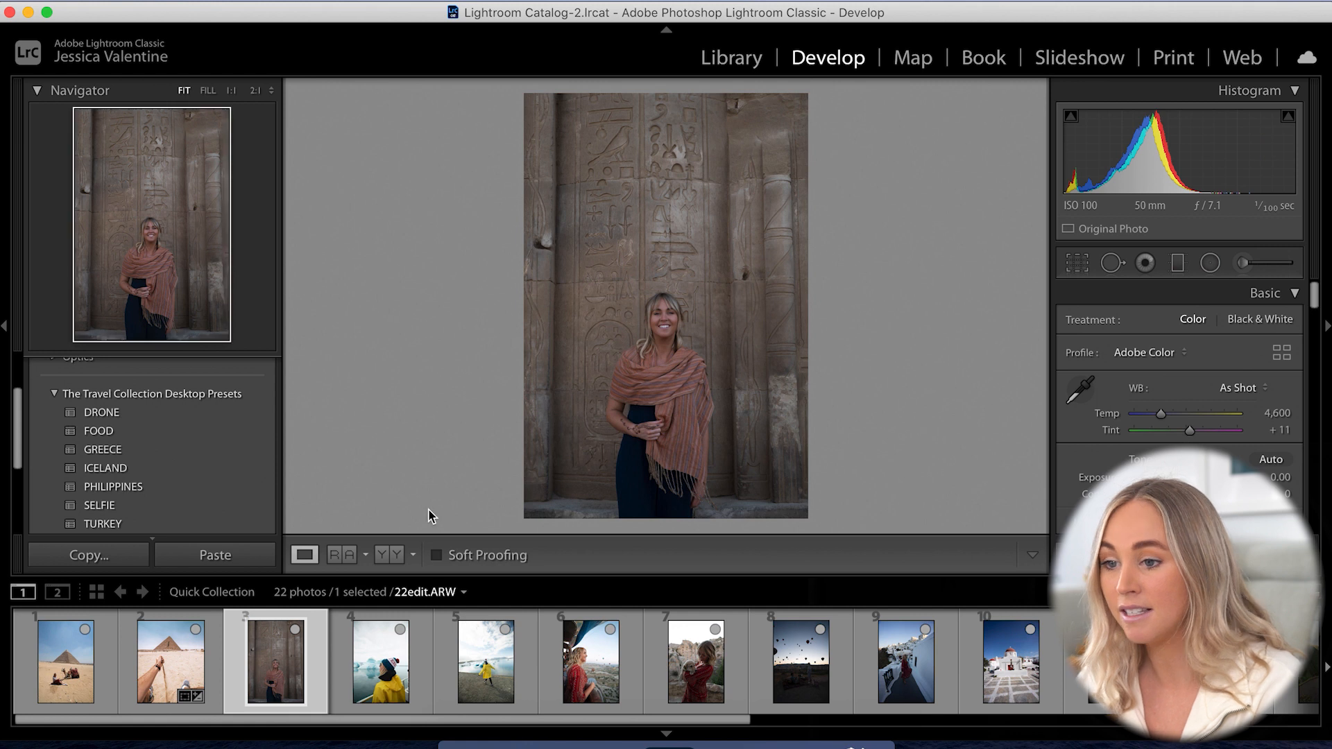
click(1076, 262)
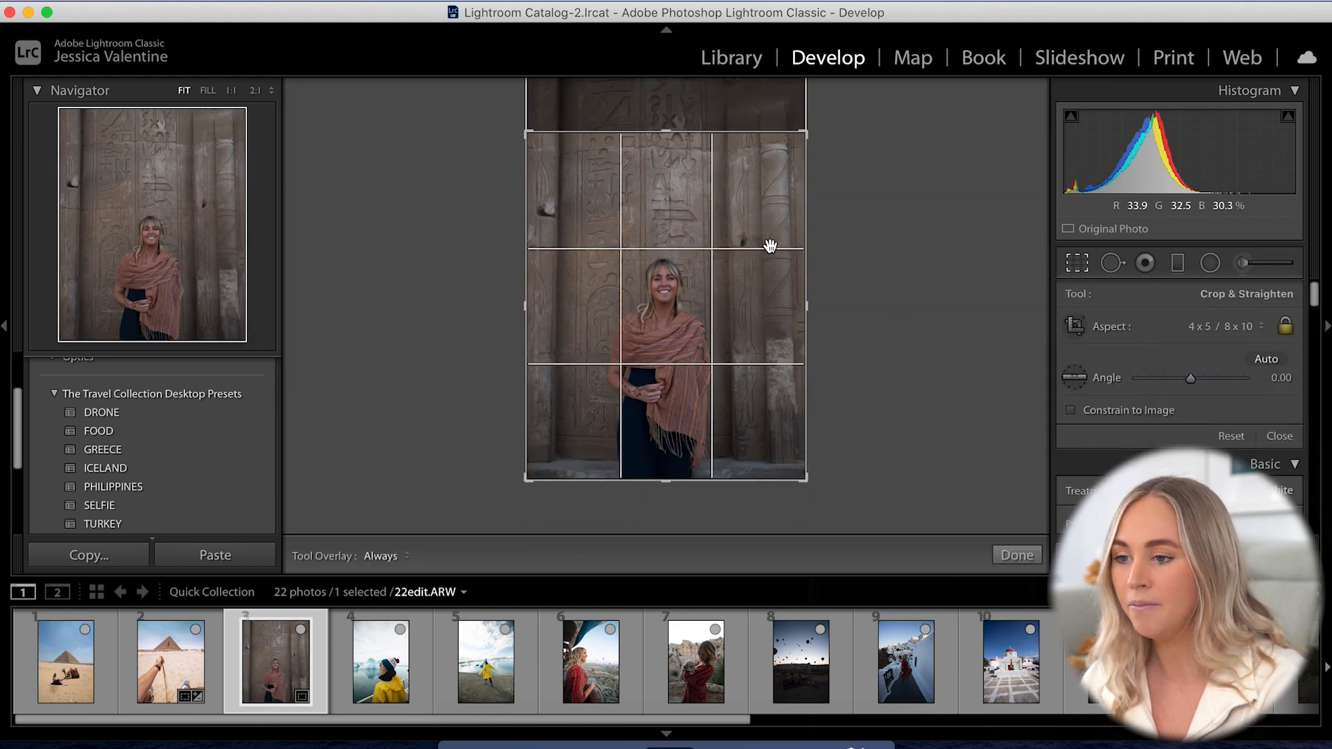
click(1016, 555)
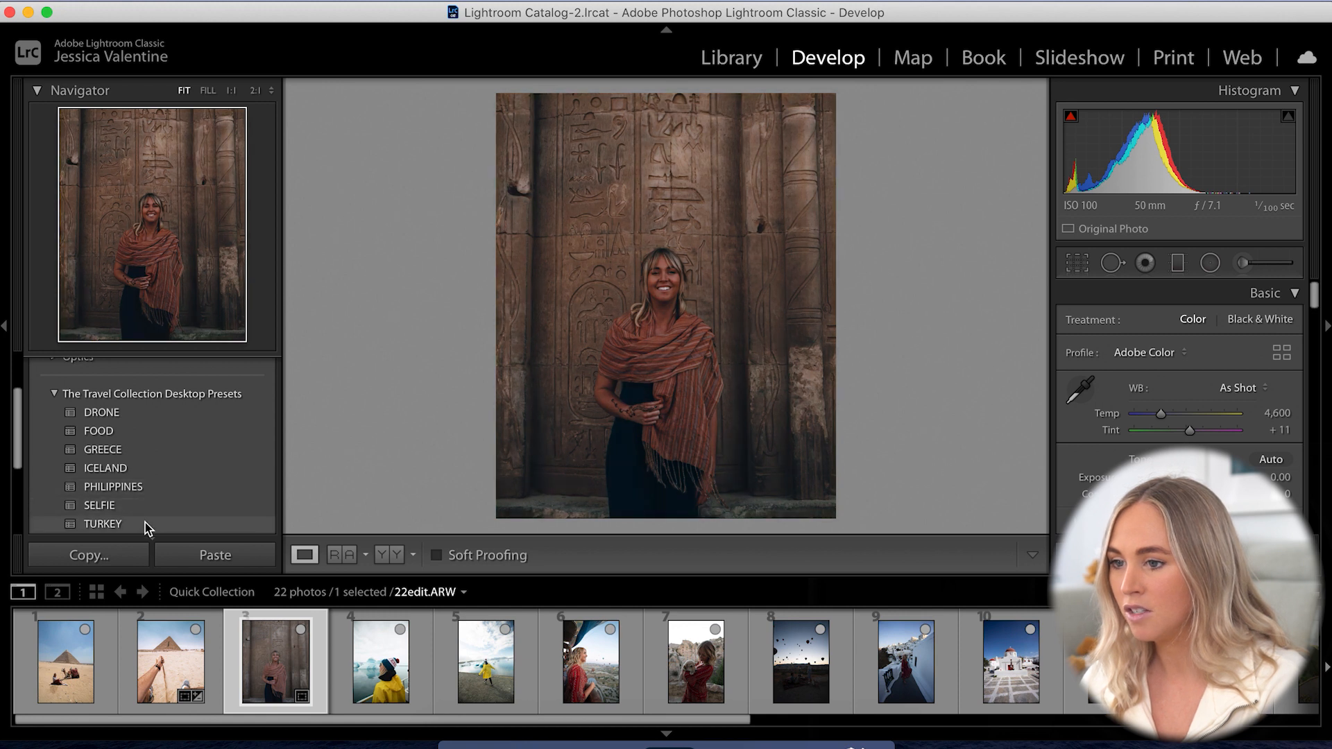
click(99, 504)
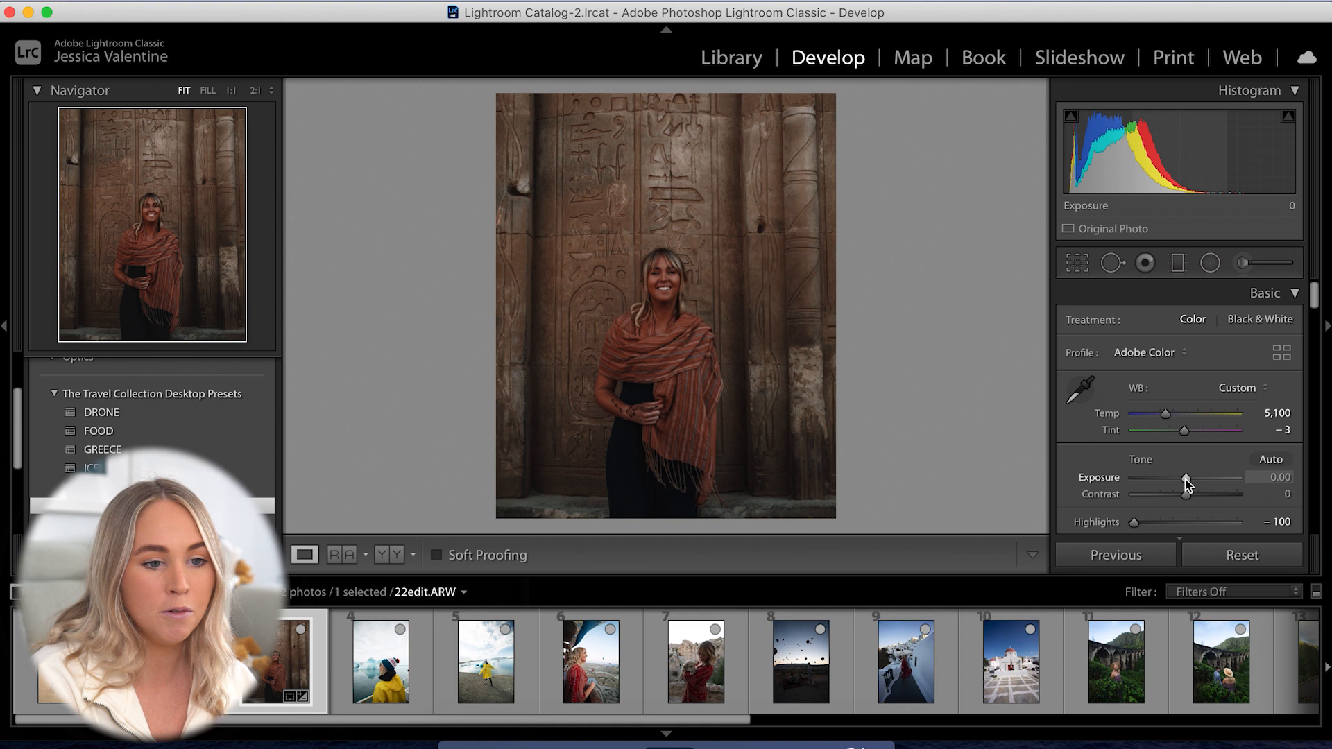
Set the portrait's exposure to +0.75
drag(1187, 482, 1178, 481)
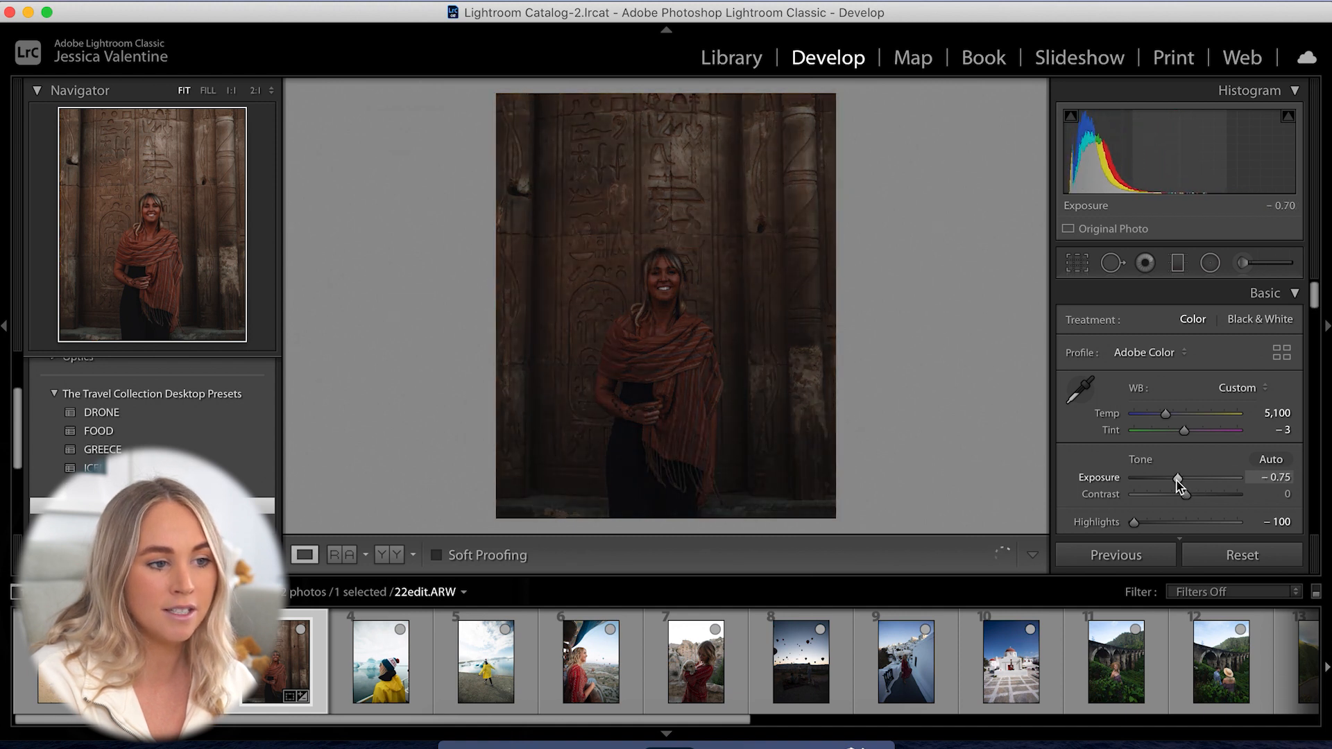
drag(1176, 478, 1192, 477)
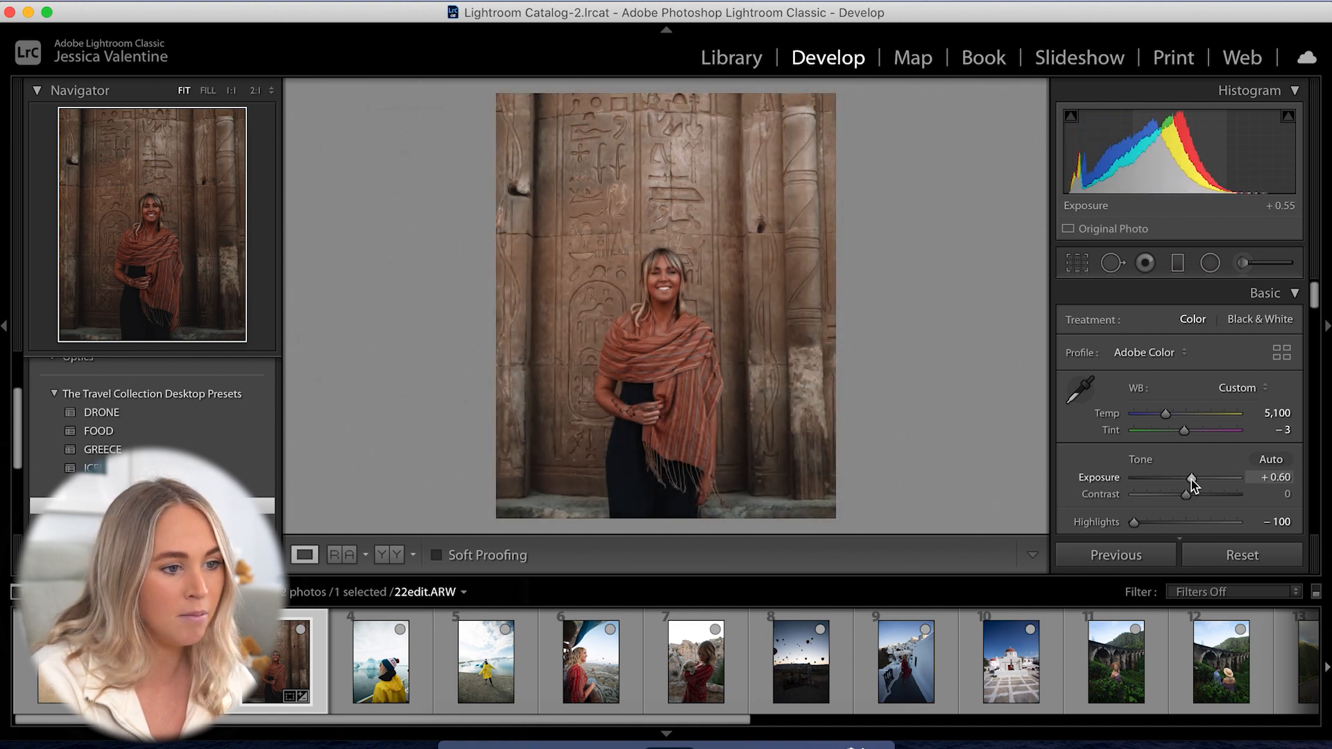
drag(1191, 480, 1198, 480)
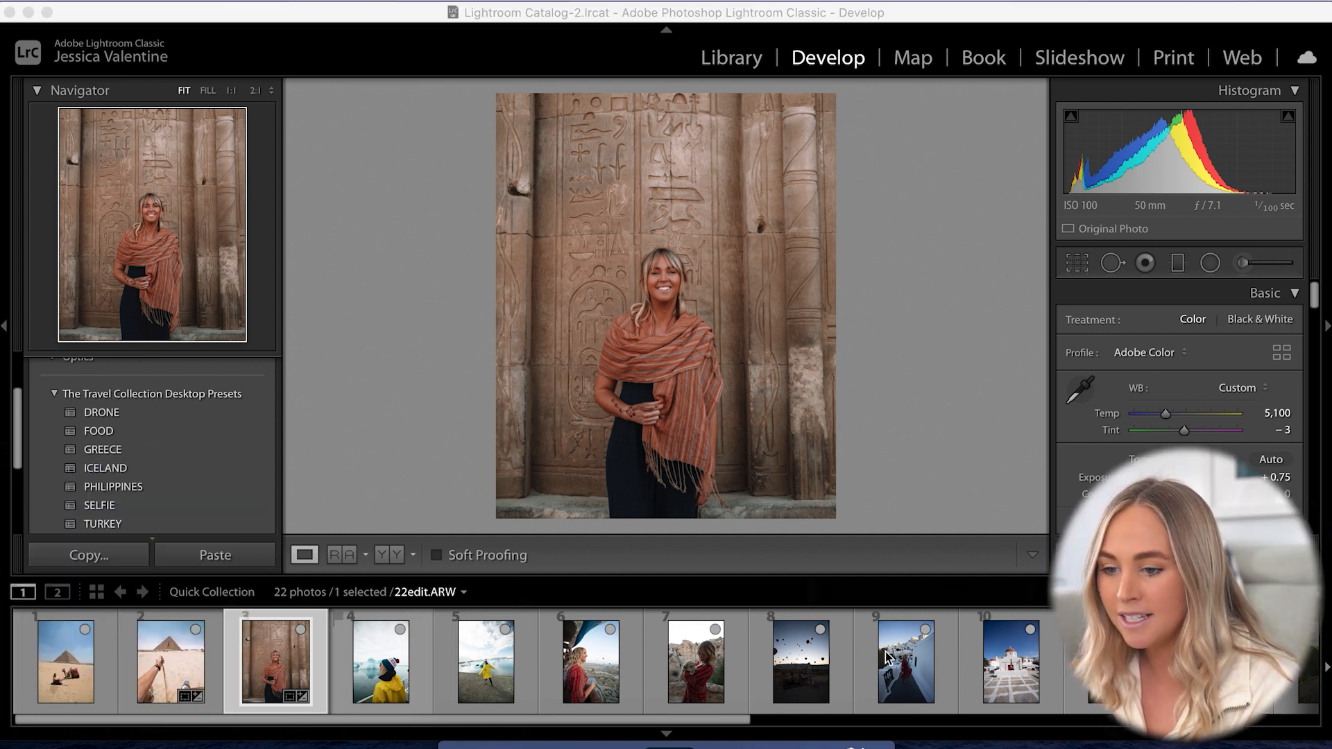
Select the Santorini walkway photo and apply its 4x5 crop
click(904, 662)
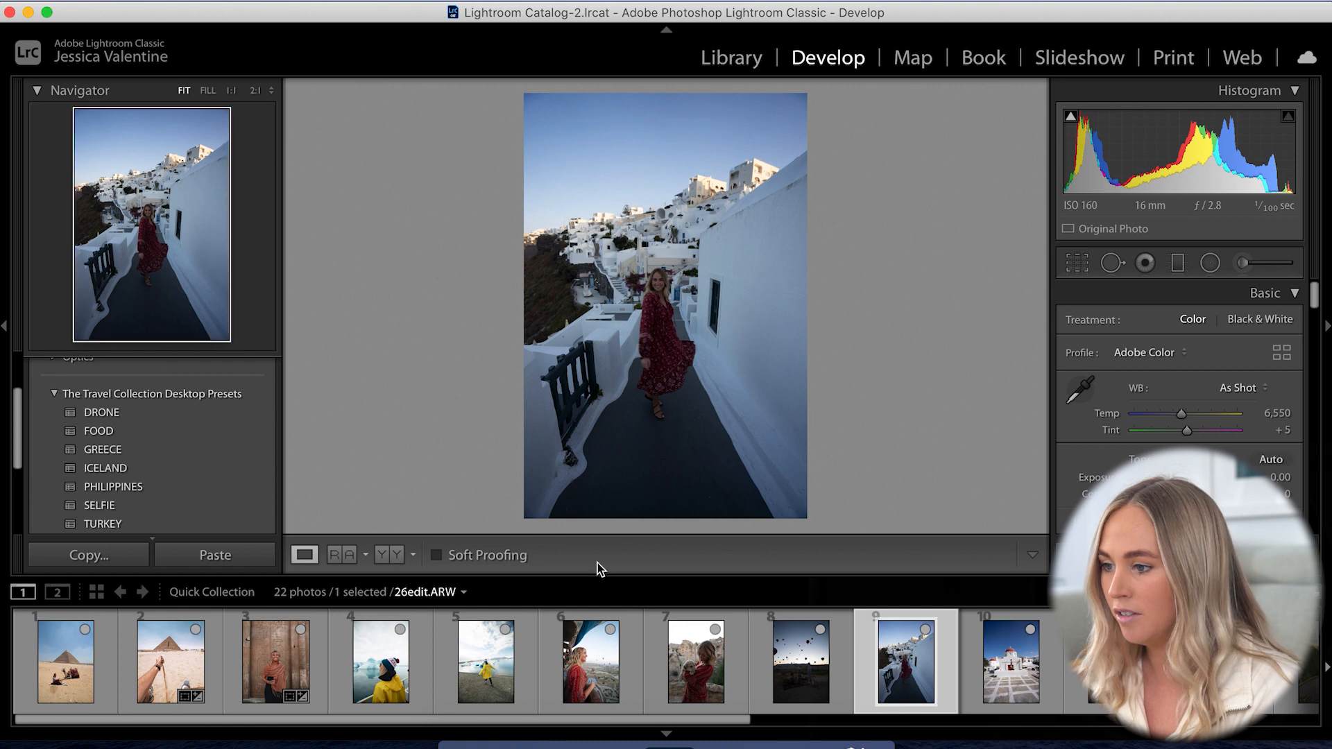
click(1077, 262)
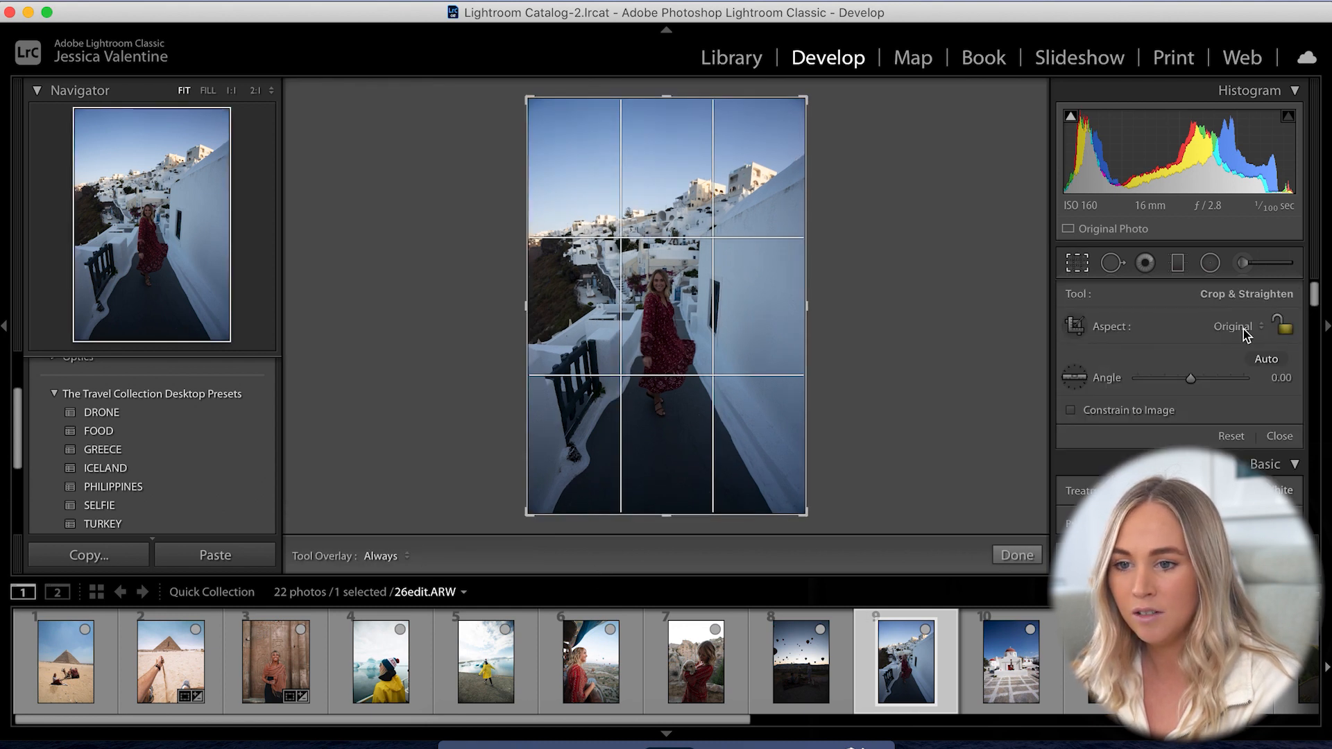
click(1234, 326)
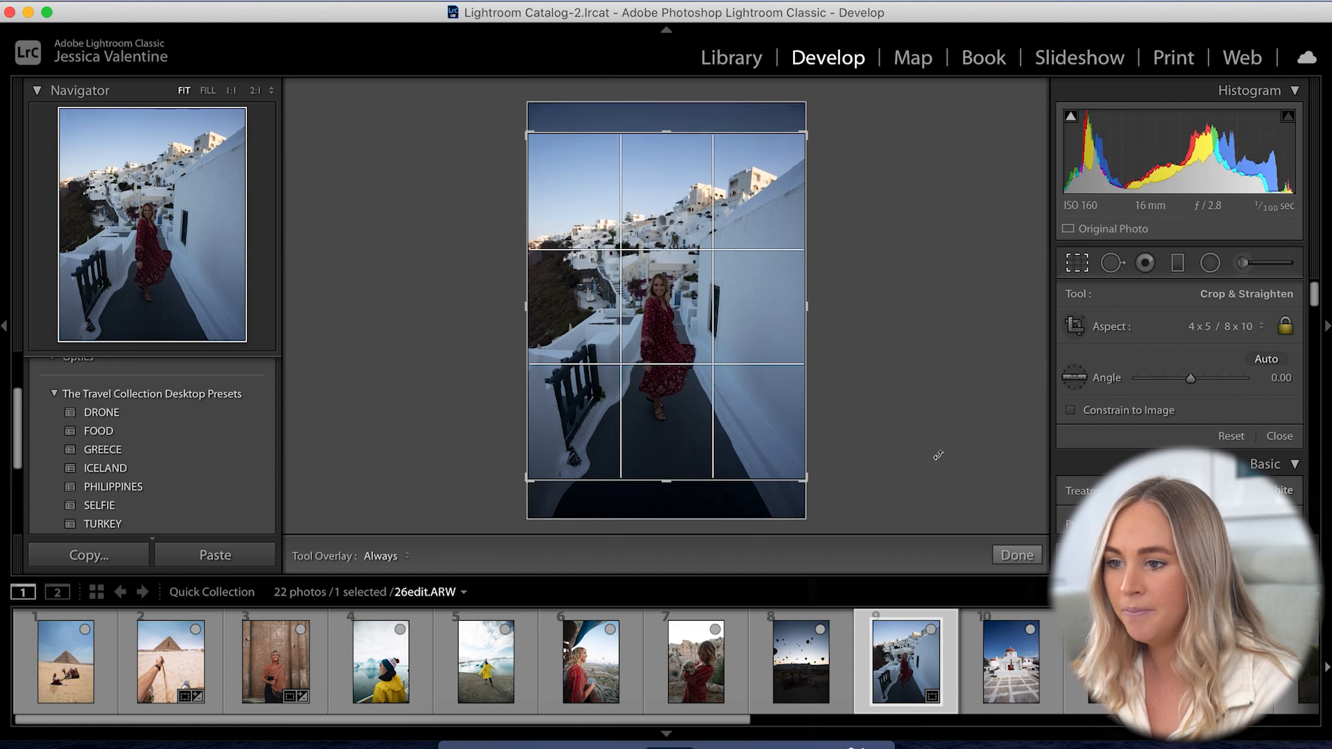
click(1016, 555)
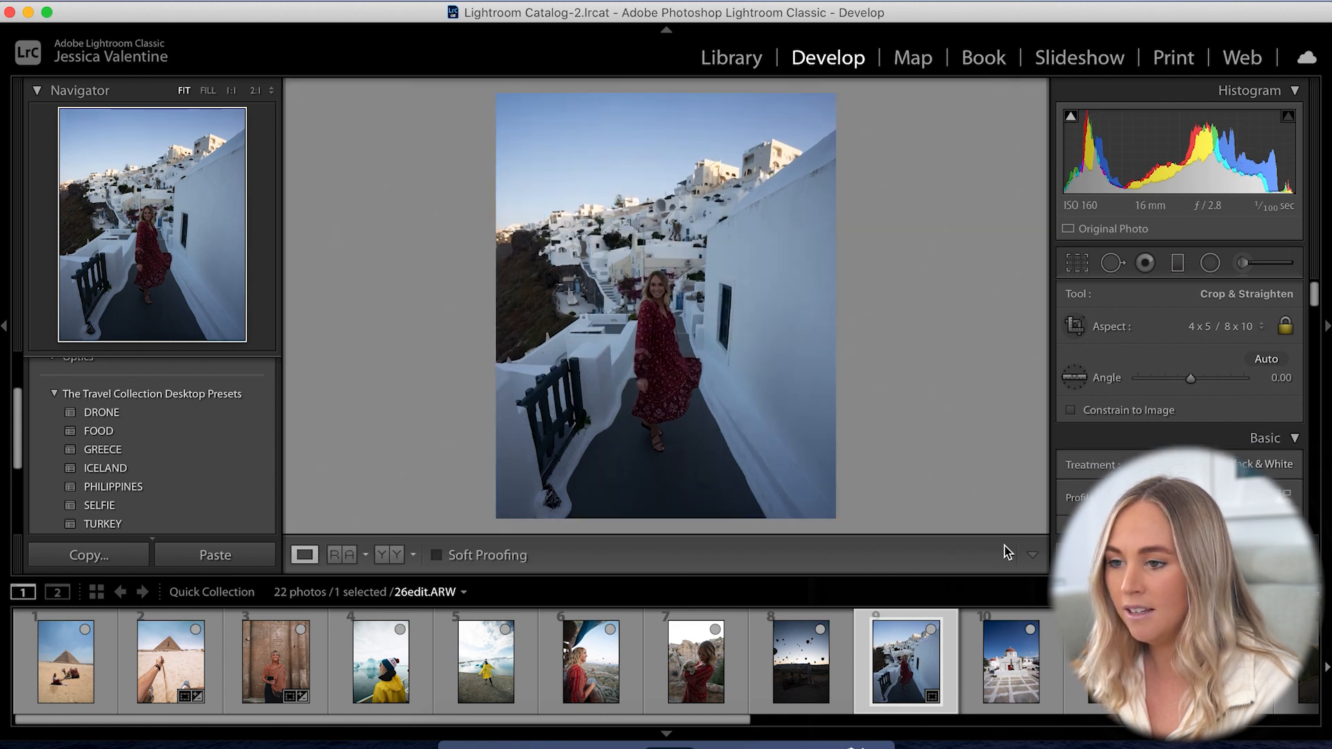
click(1265, 438)
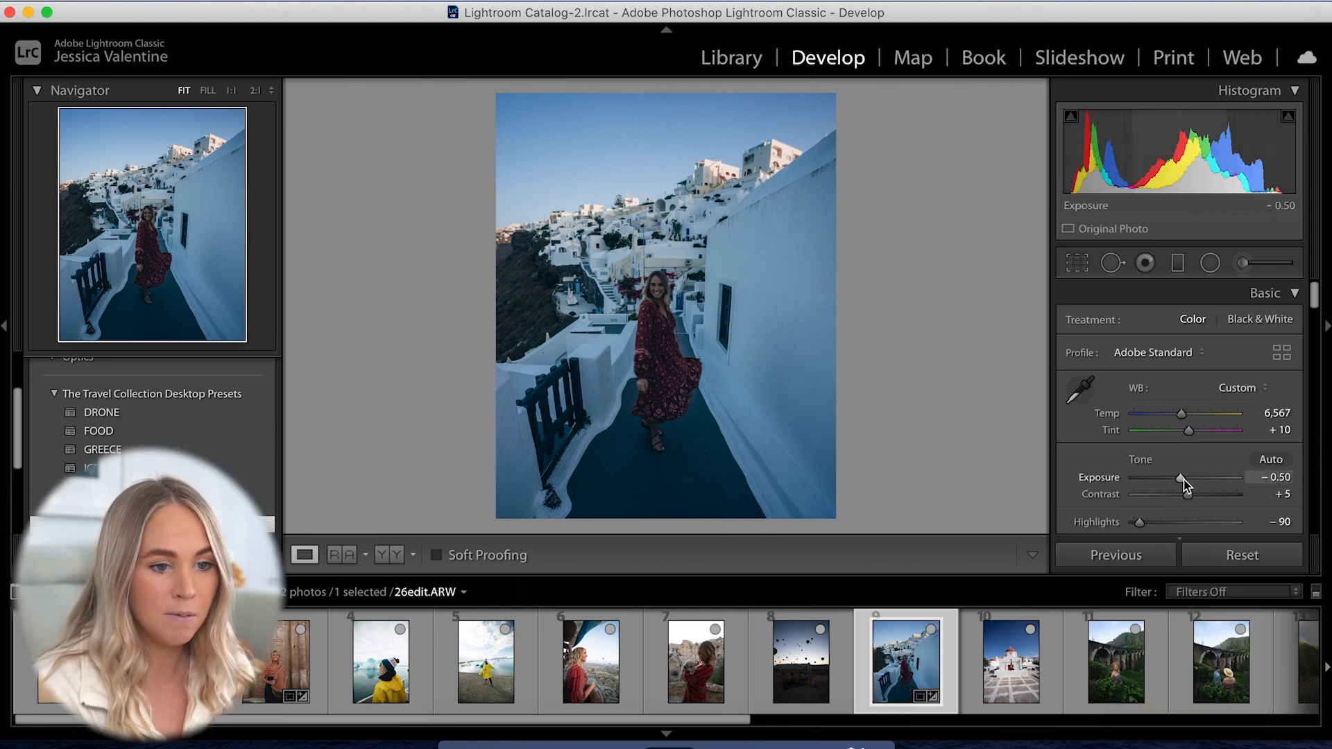
Warm the walkway photo's temperature to 12,006 and set exposure to +0.15
drag(1180, 478, 1188, 477)
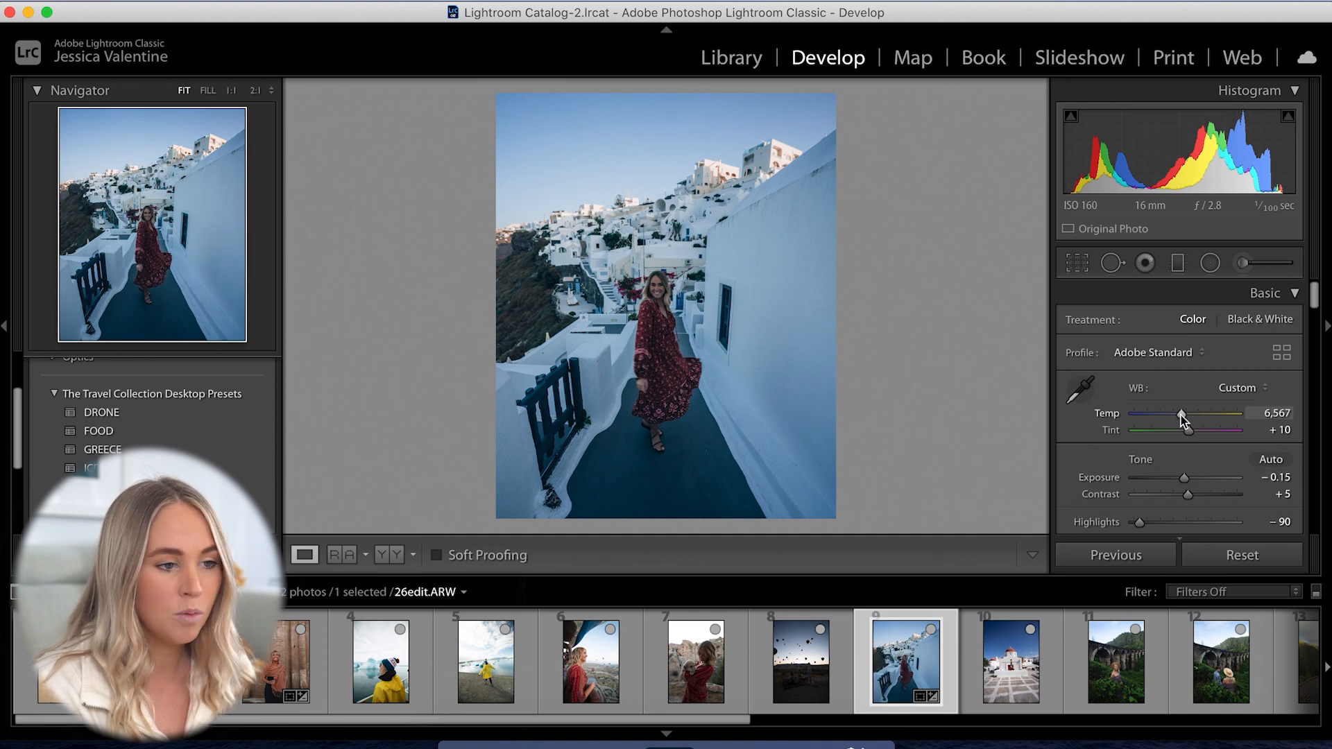
drag(1180, 416, 1189, 416)
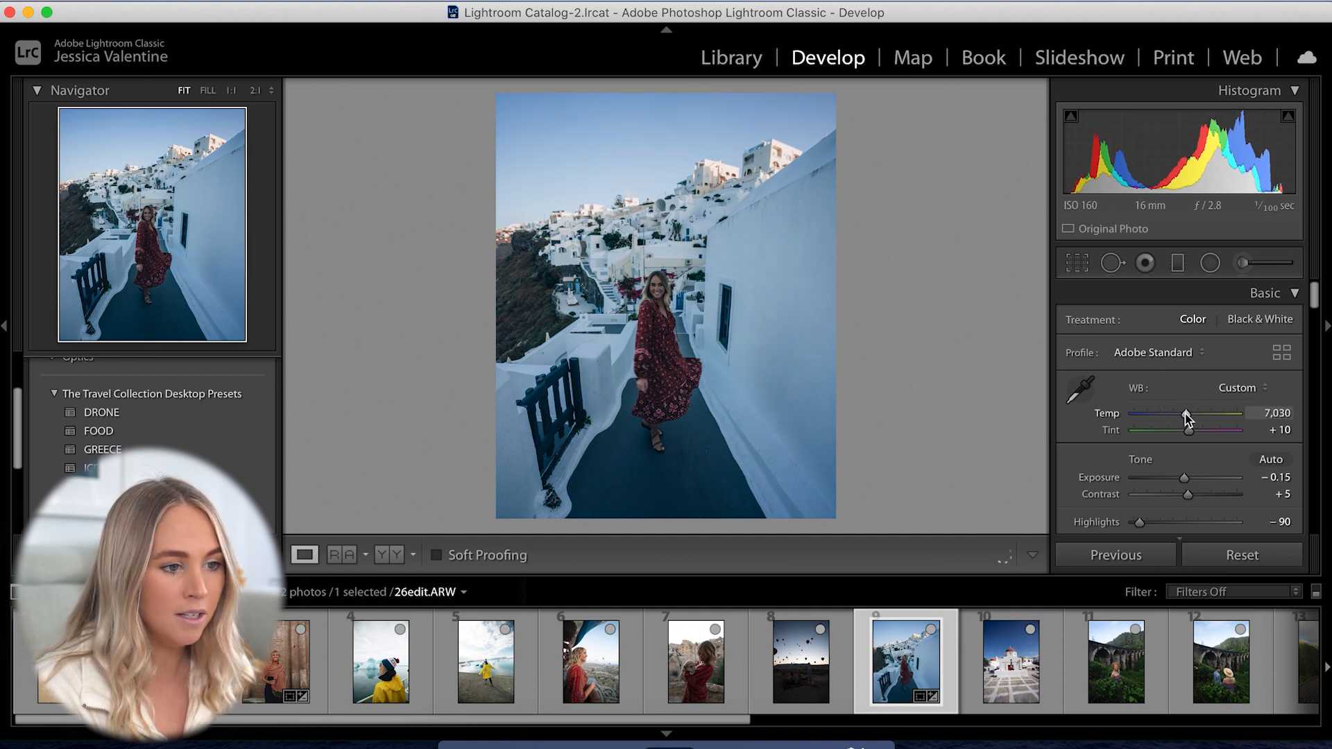
drag(1186, 417, 1202, 417)
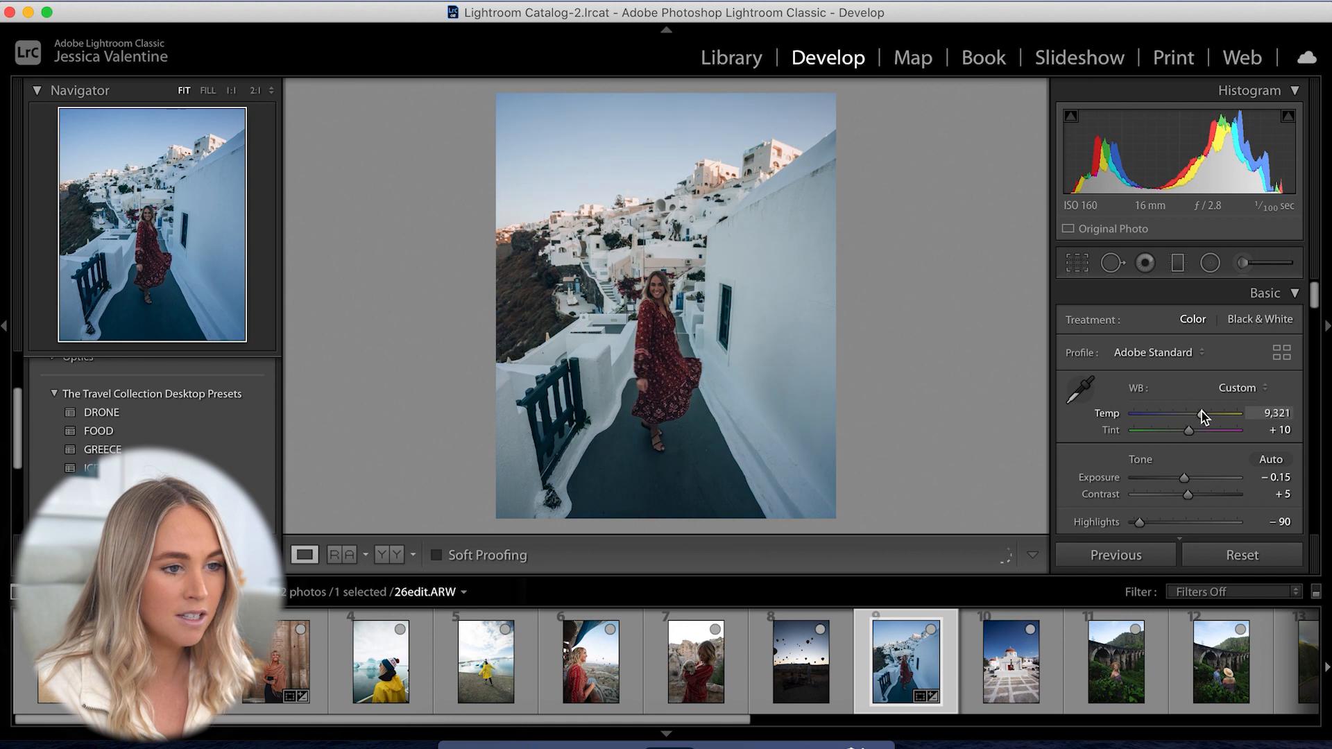
drag(1197, 413, 1211, 414)
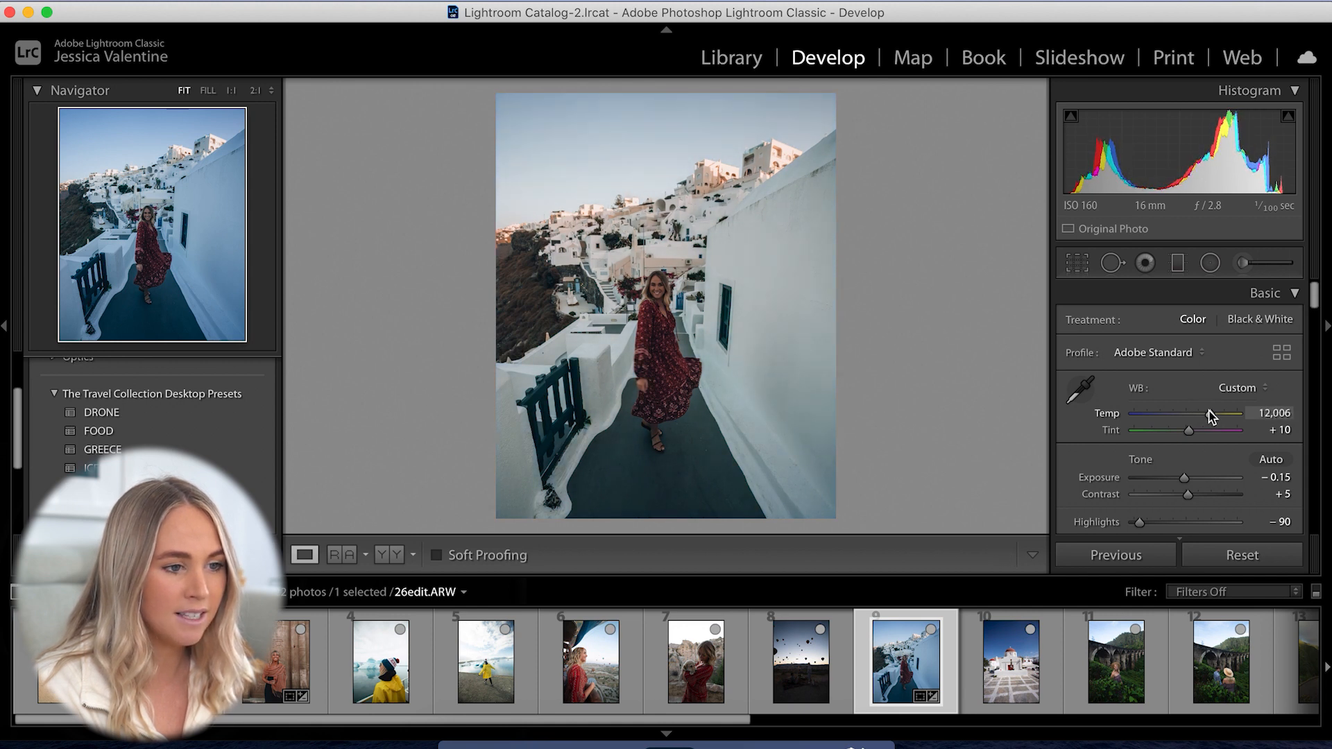
drag(1183, 478, 1188, 477)
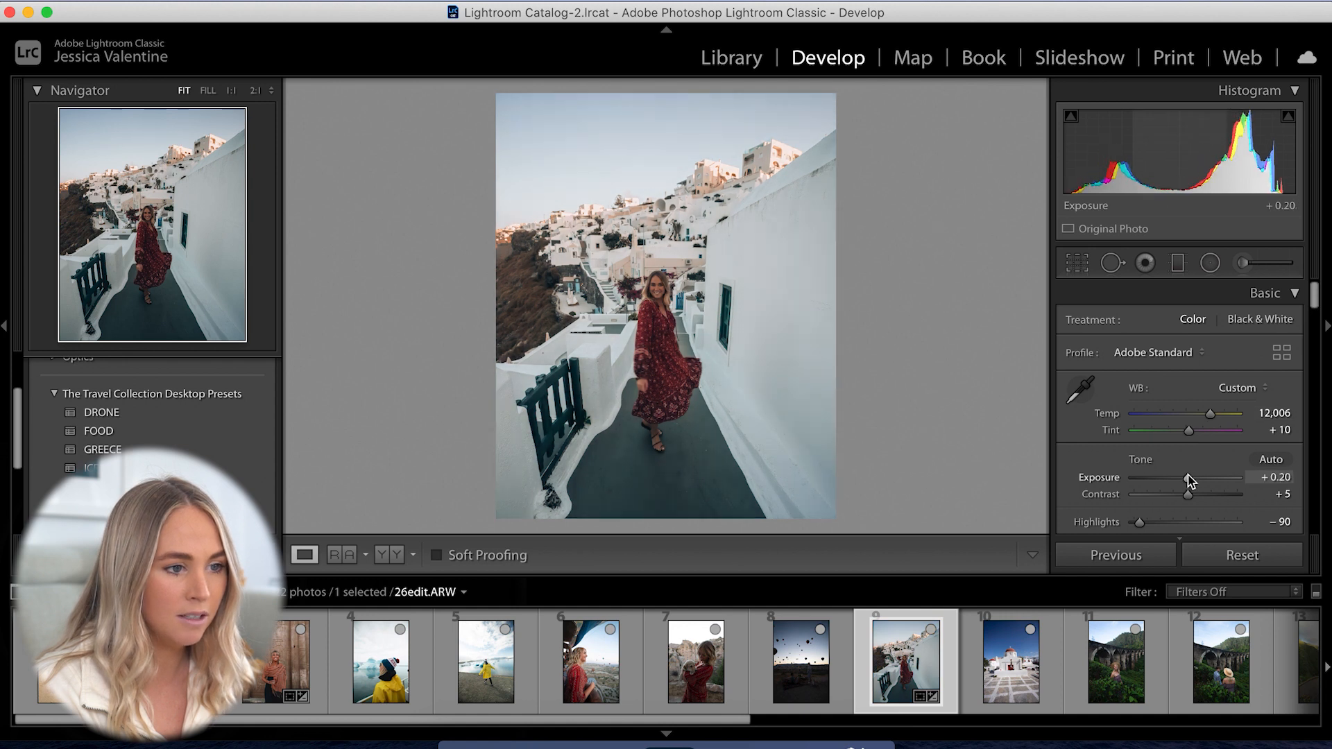
drag(1189, 477, 1186, 476)
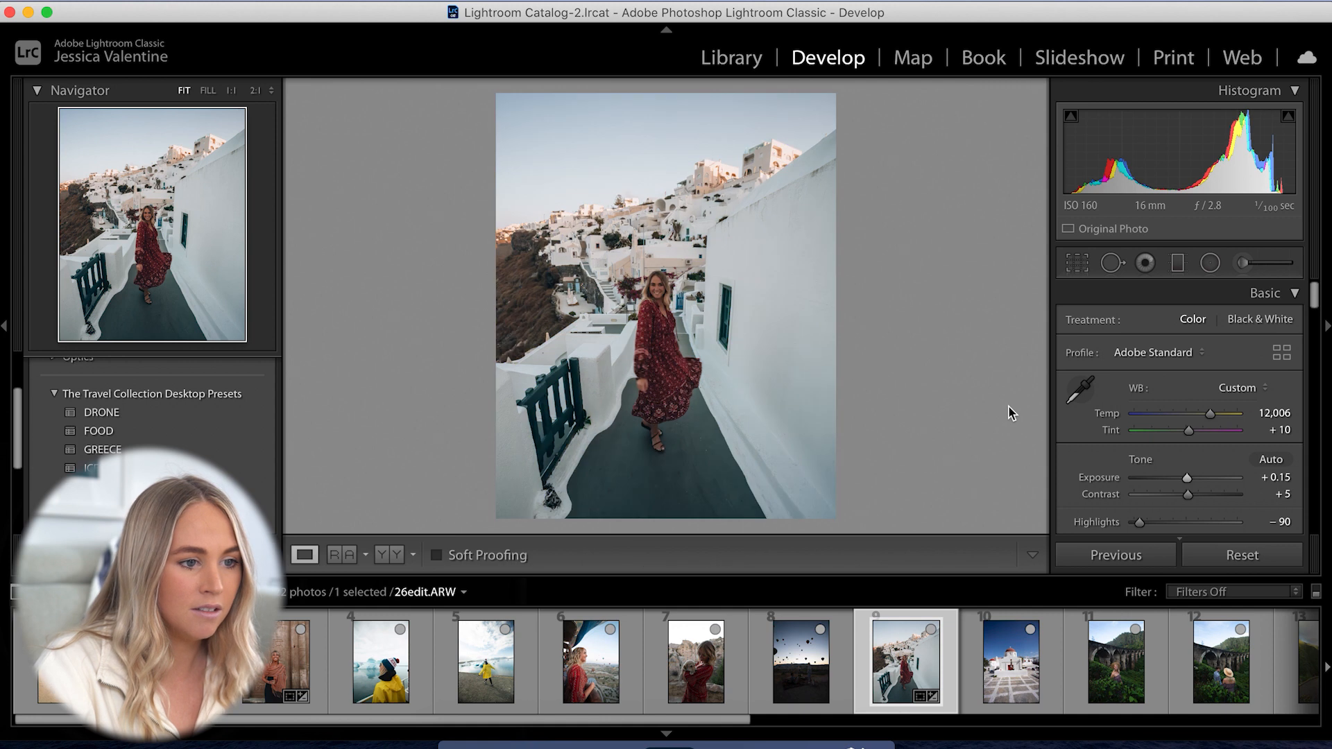
Compare the Before view, apply a different travel preset, and adjust Temp and Exposure
click(303, 555)
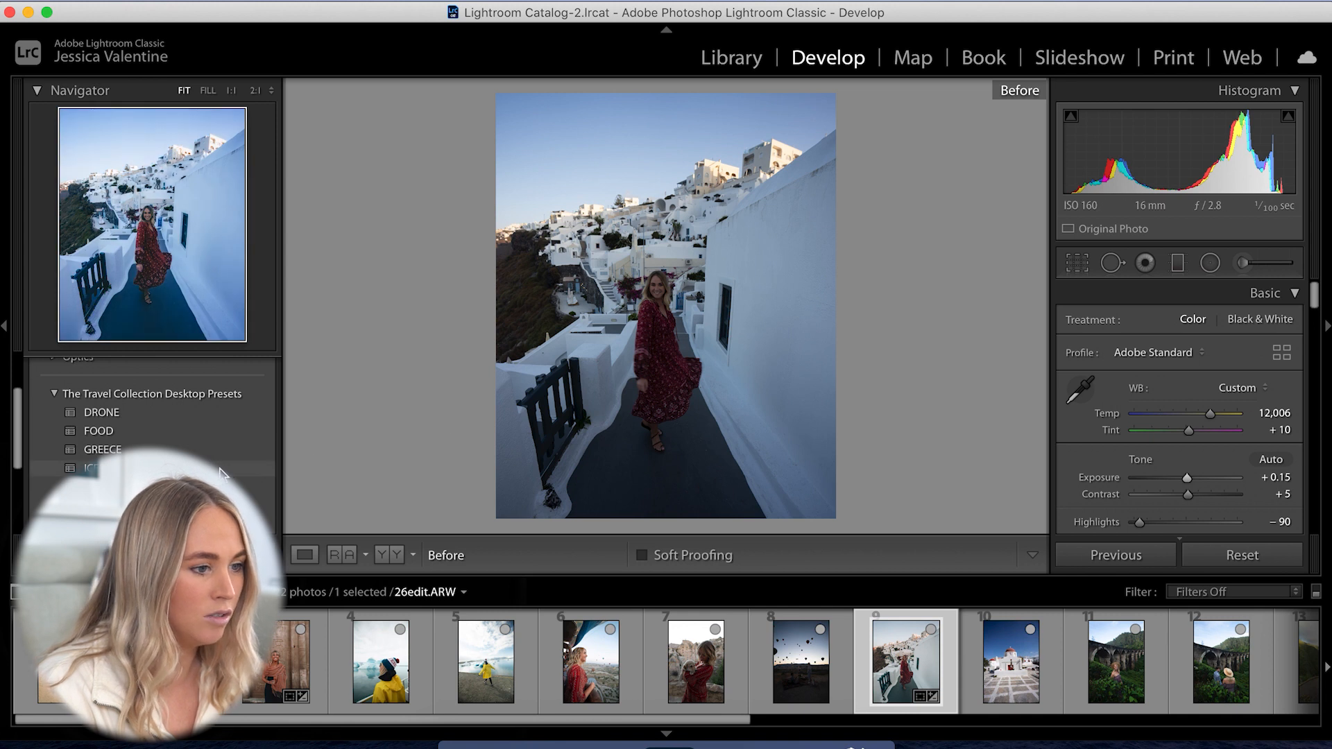
click(93, 469)
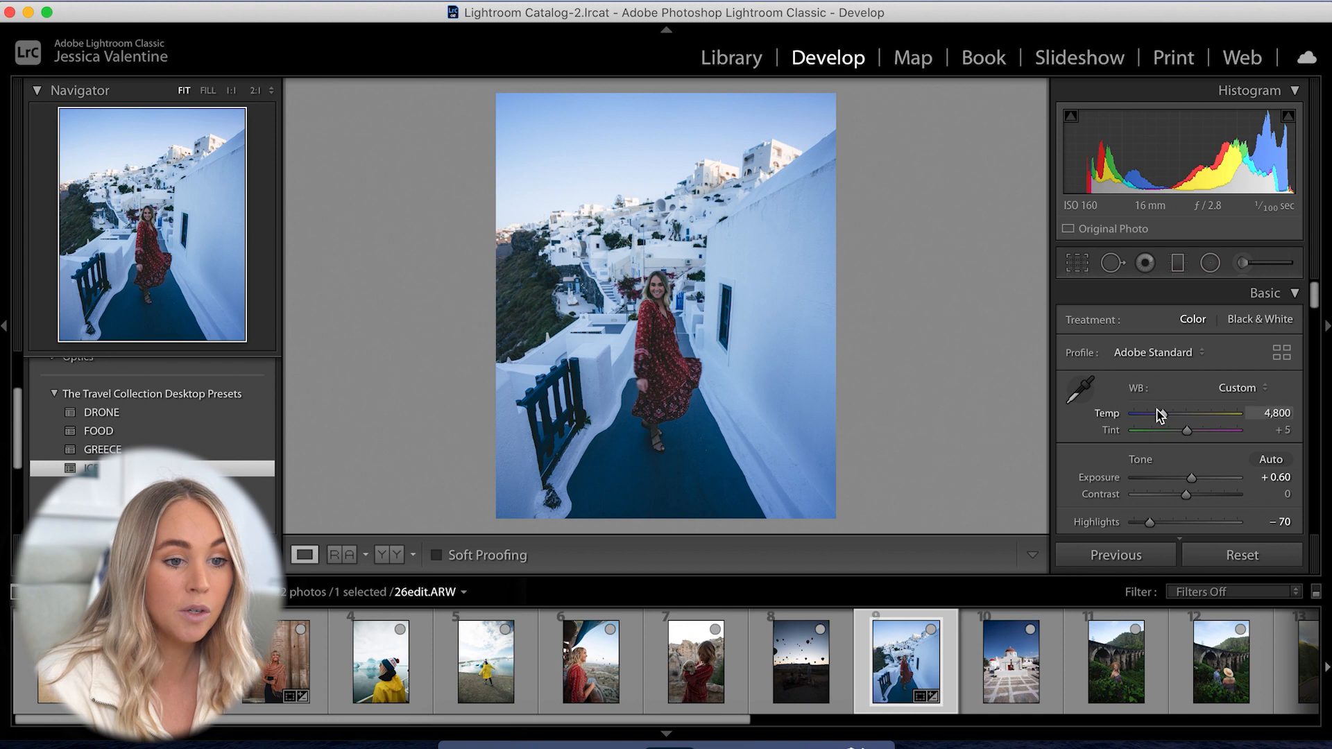
drag(1143, 413, 1177, 413)
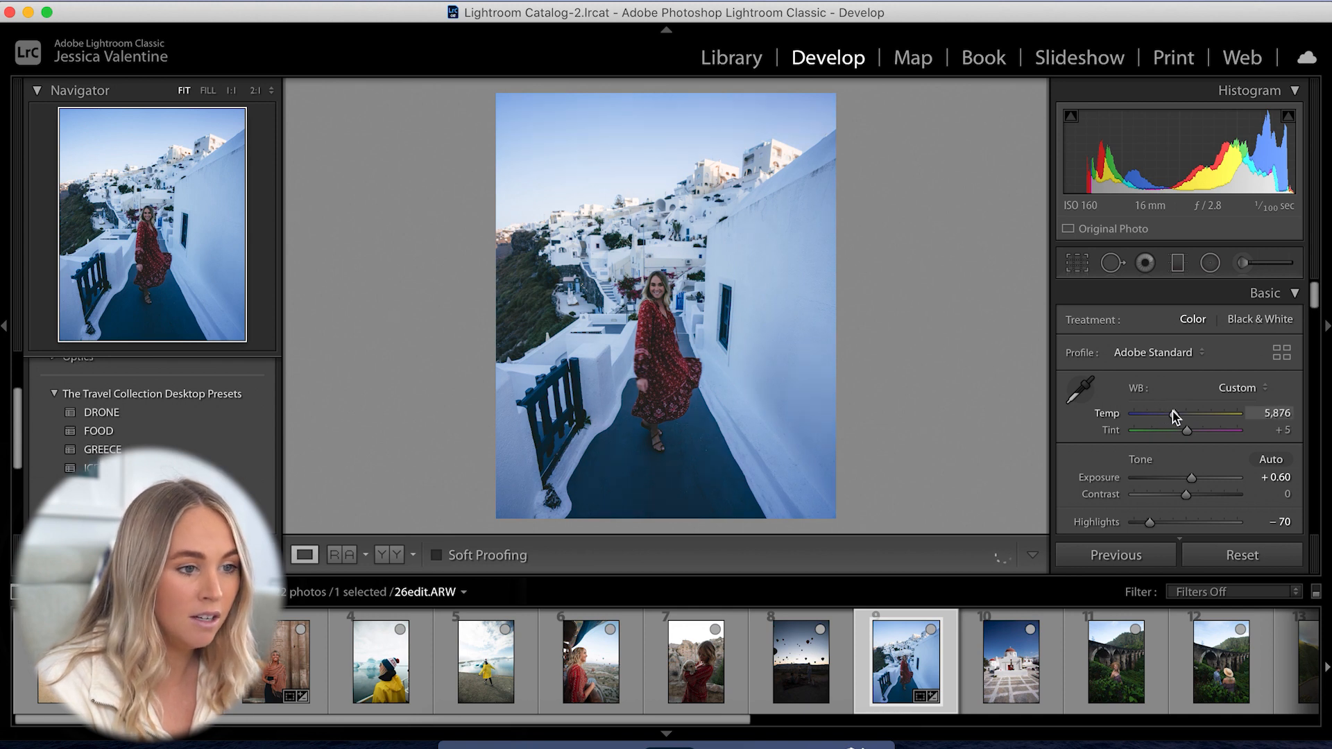
drag(1187, 417, 1206, 417)
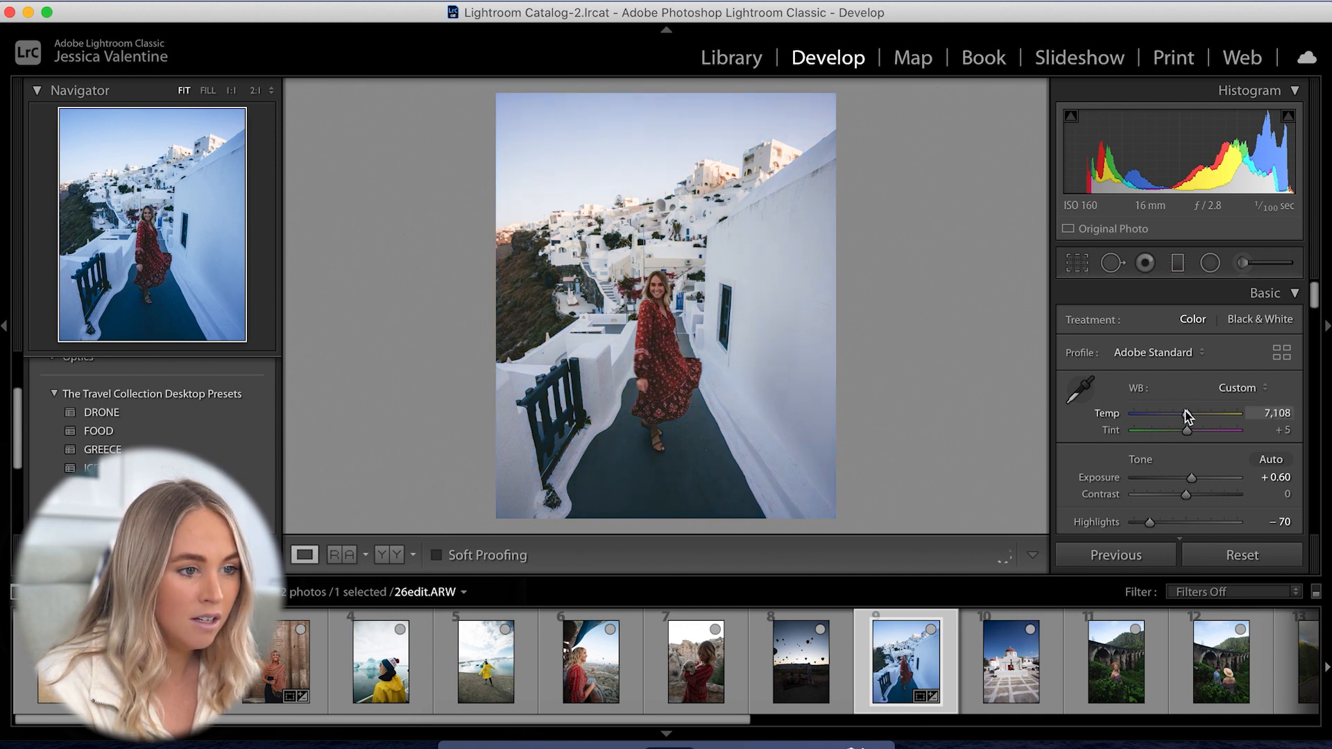
drag(1189, 414, 1186, 414)
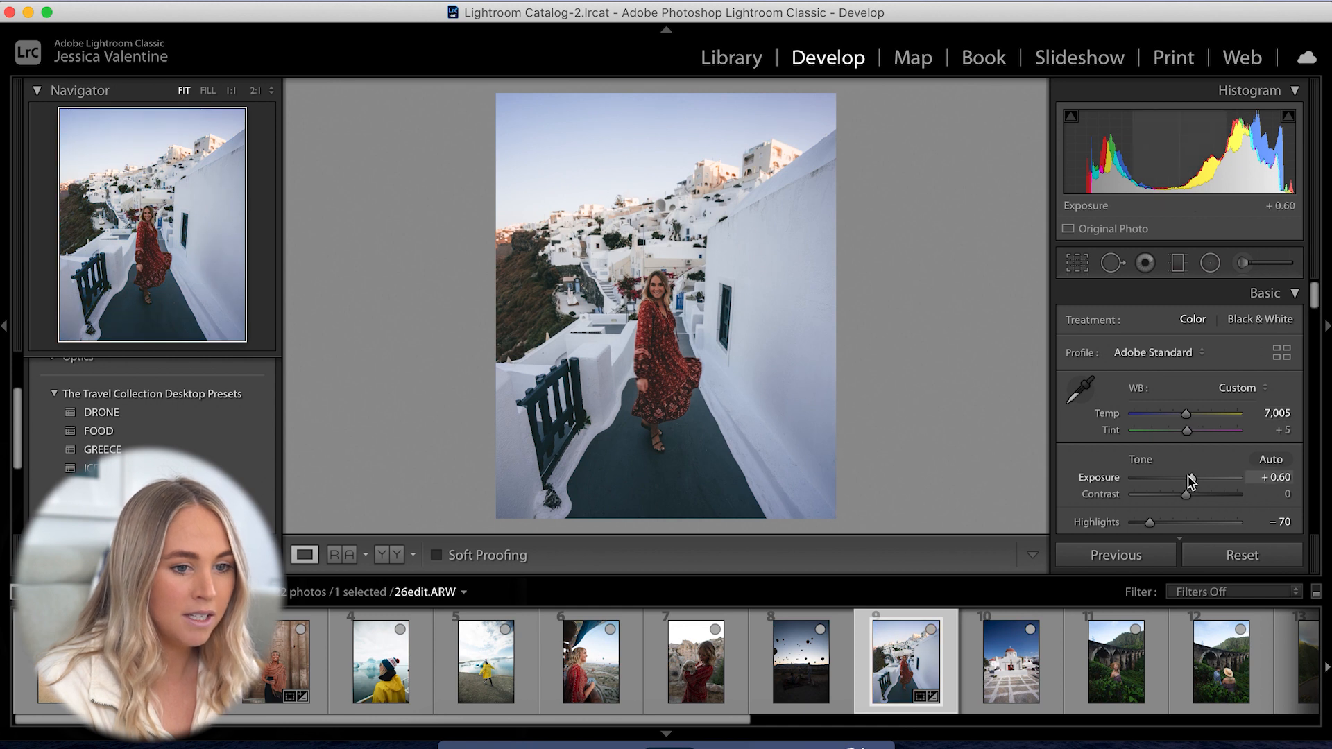
drag(1190, 484, 1206, 484)
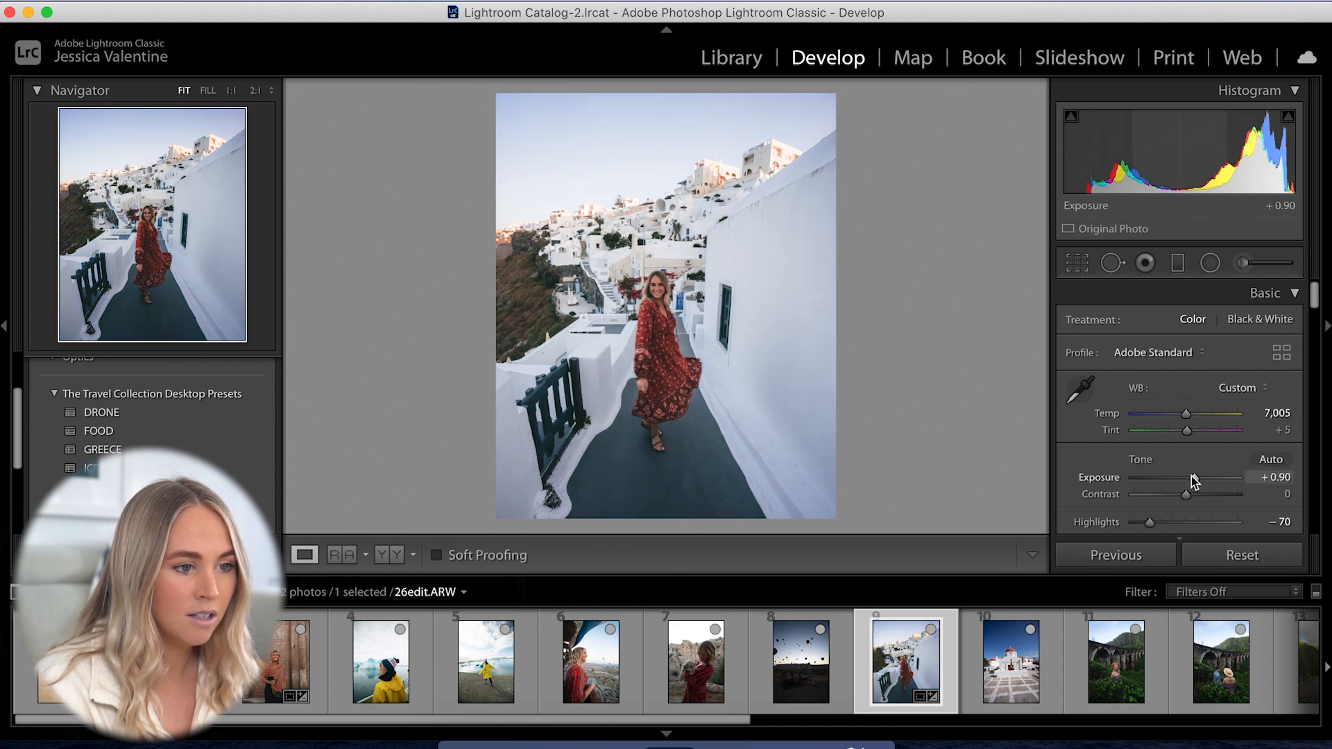
drag(1198, 477, 1189, 476)
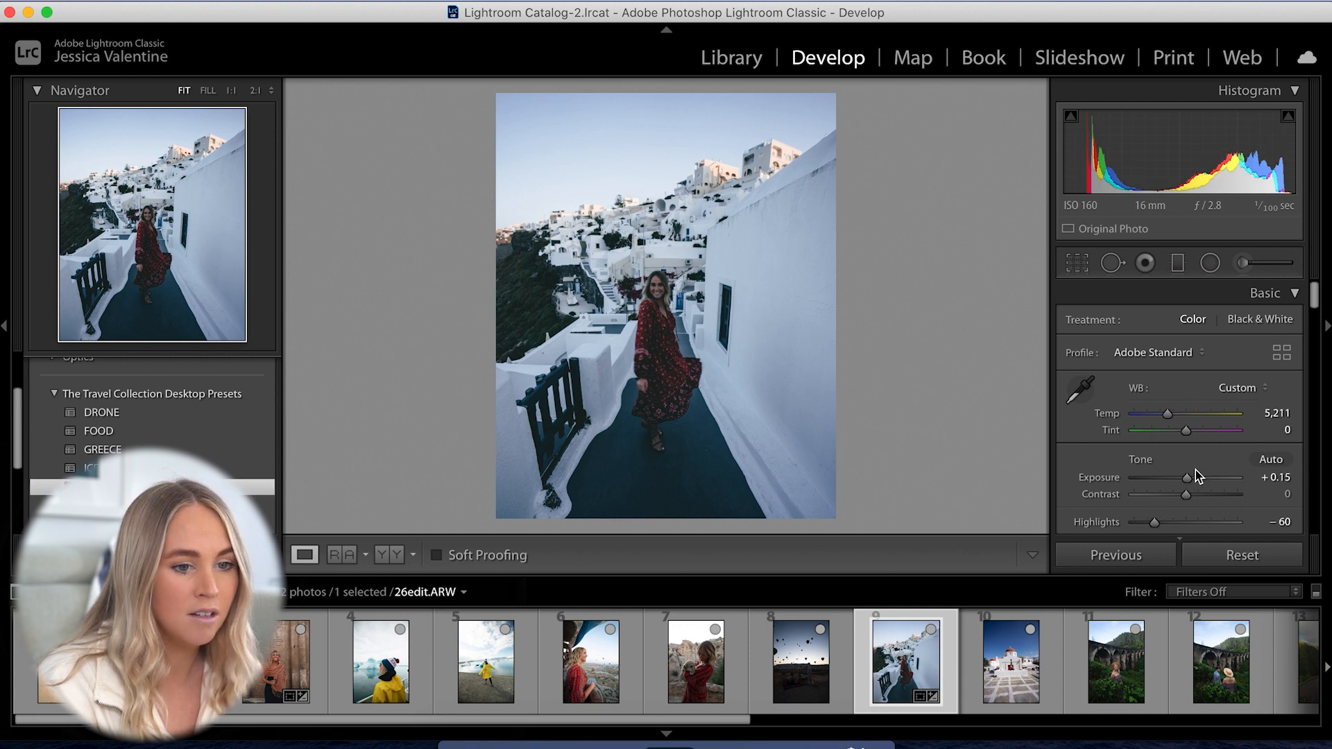
Set exposure to +0.40 and warm the temperature to about 7,345
drag(1187, 477, 1198, 476)
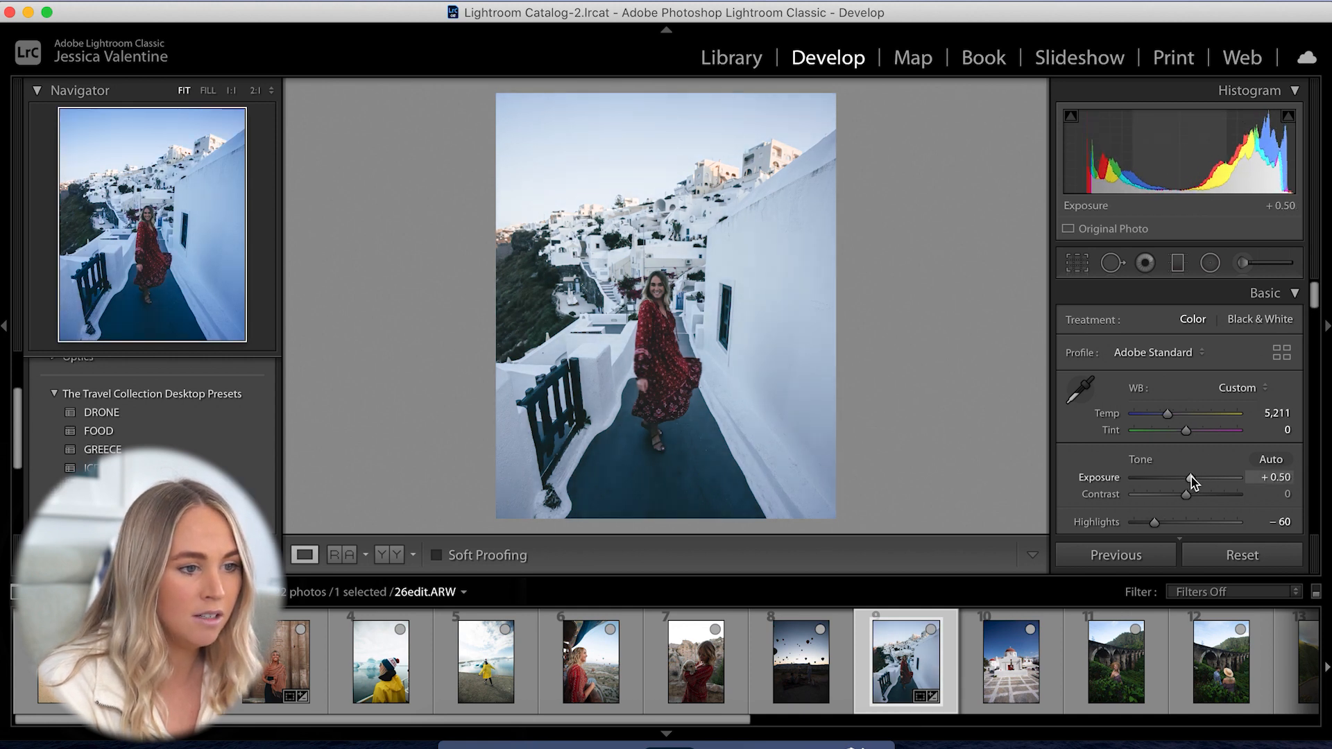
drag(1190, 477, 1183, 476)
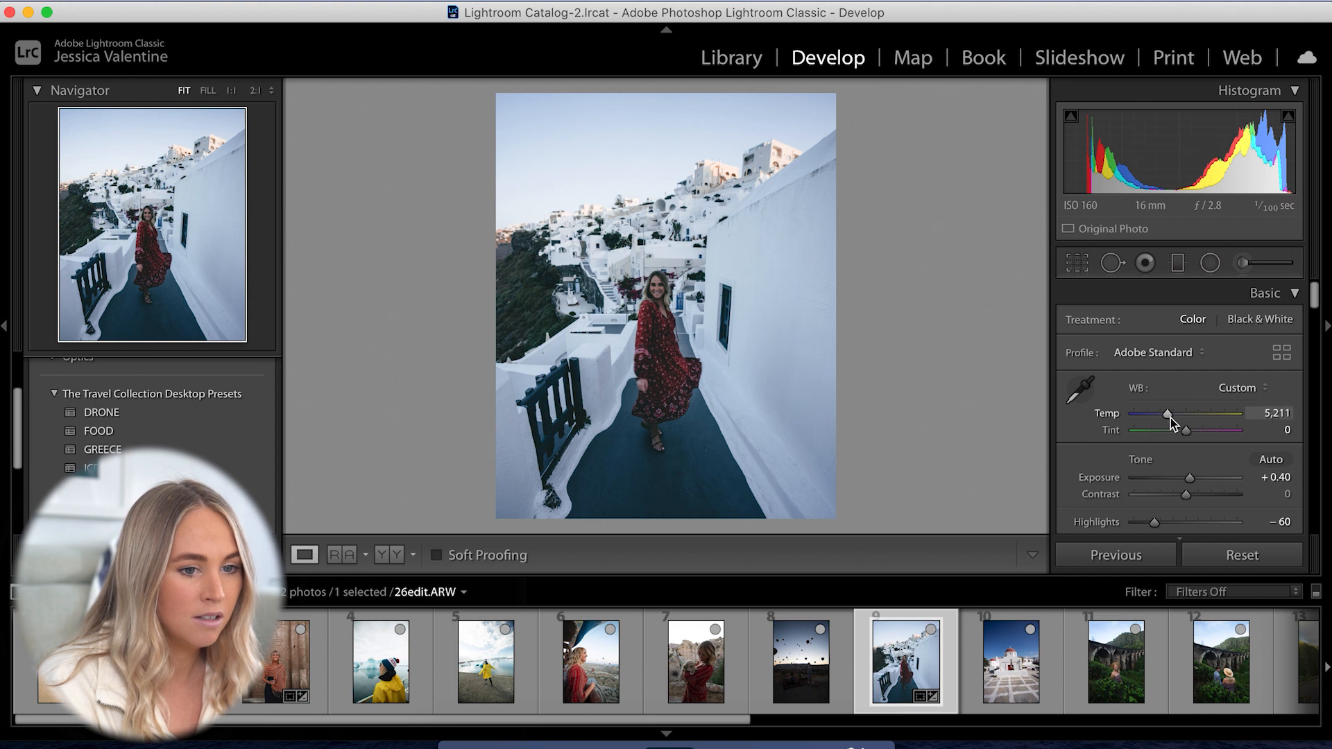
drag(1169, 413, 1179, 413)
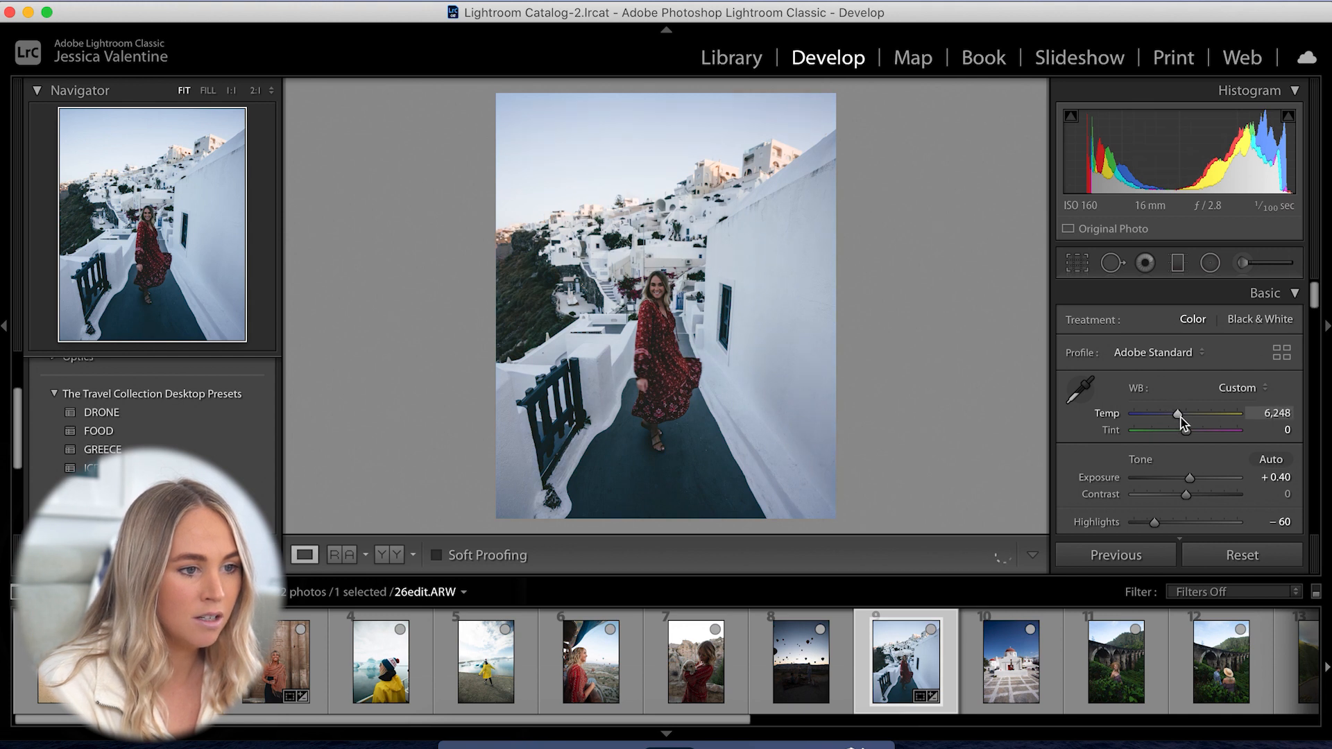
drag(1178, 416, 1189, 417)
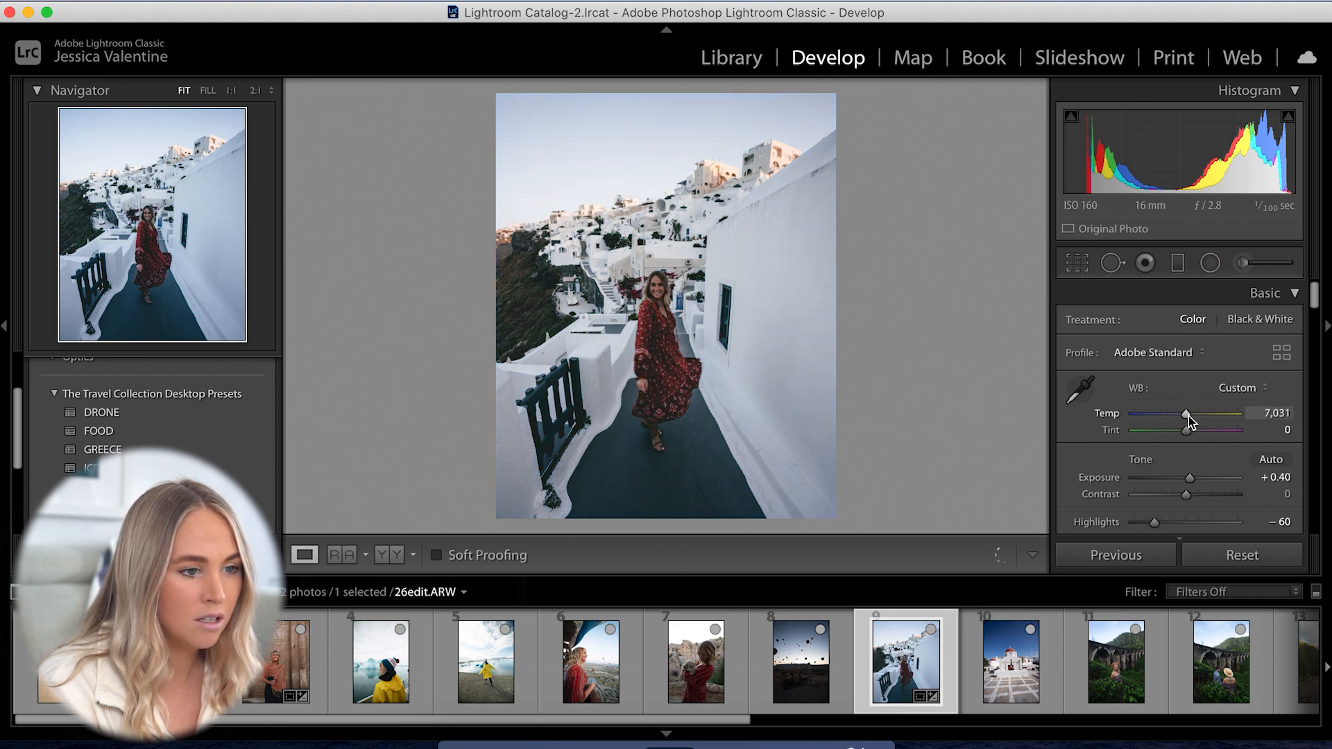
drag(1187, 416, 1202, 416)
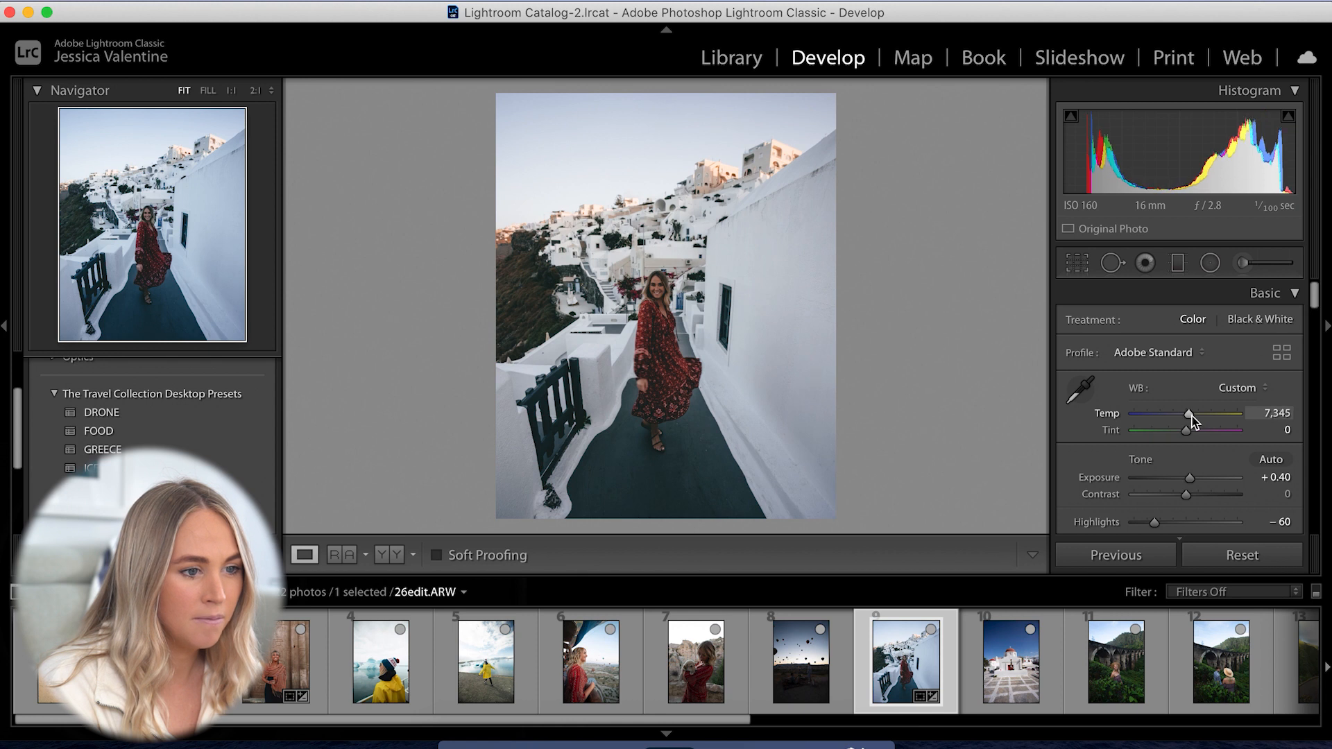
drag(1190, 477, 1192, 477)
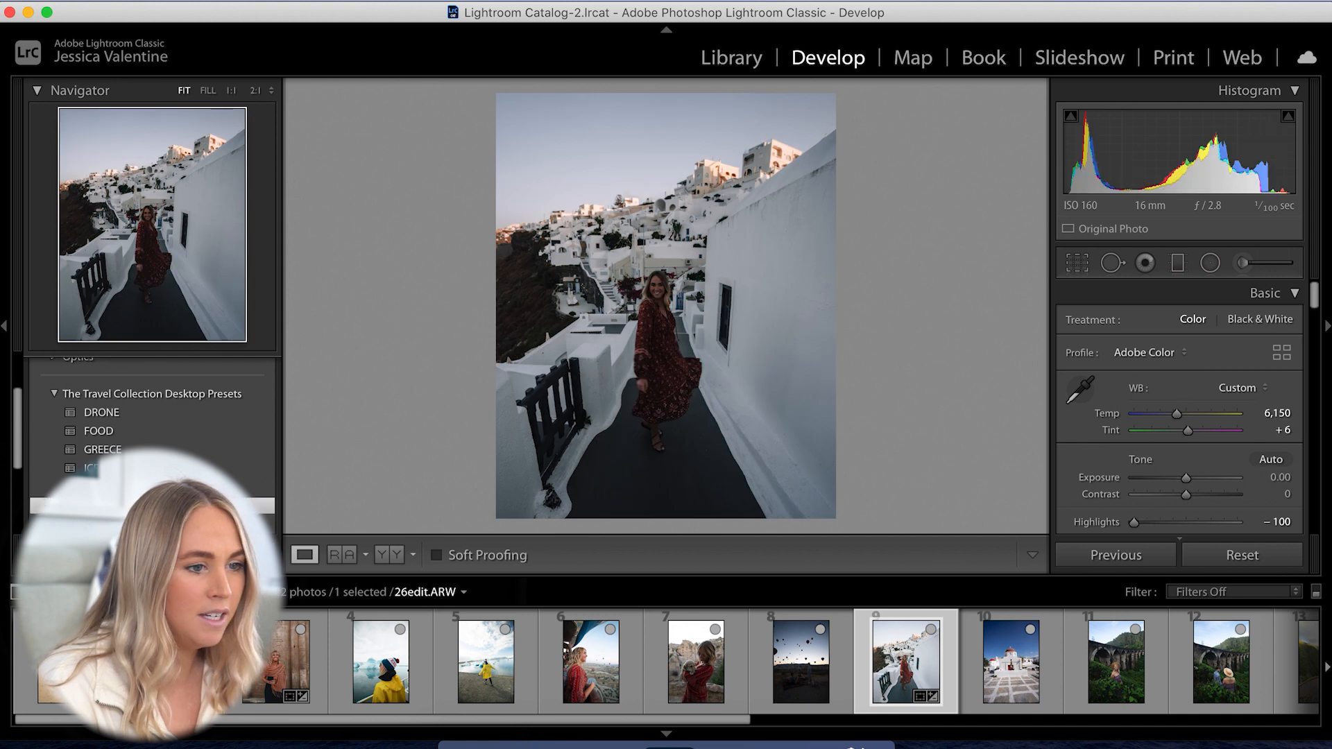
Tune the Santorini photo's Temp to 7,331 and raise Exposure to +0.90
drag(1186, 477, 1190, 477)
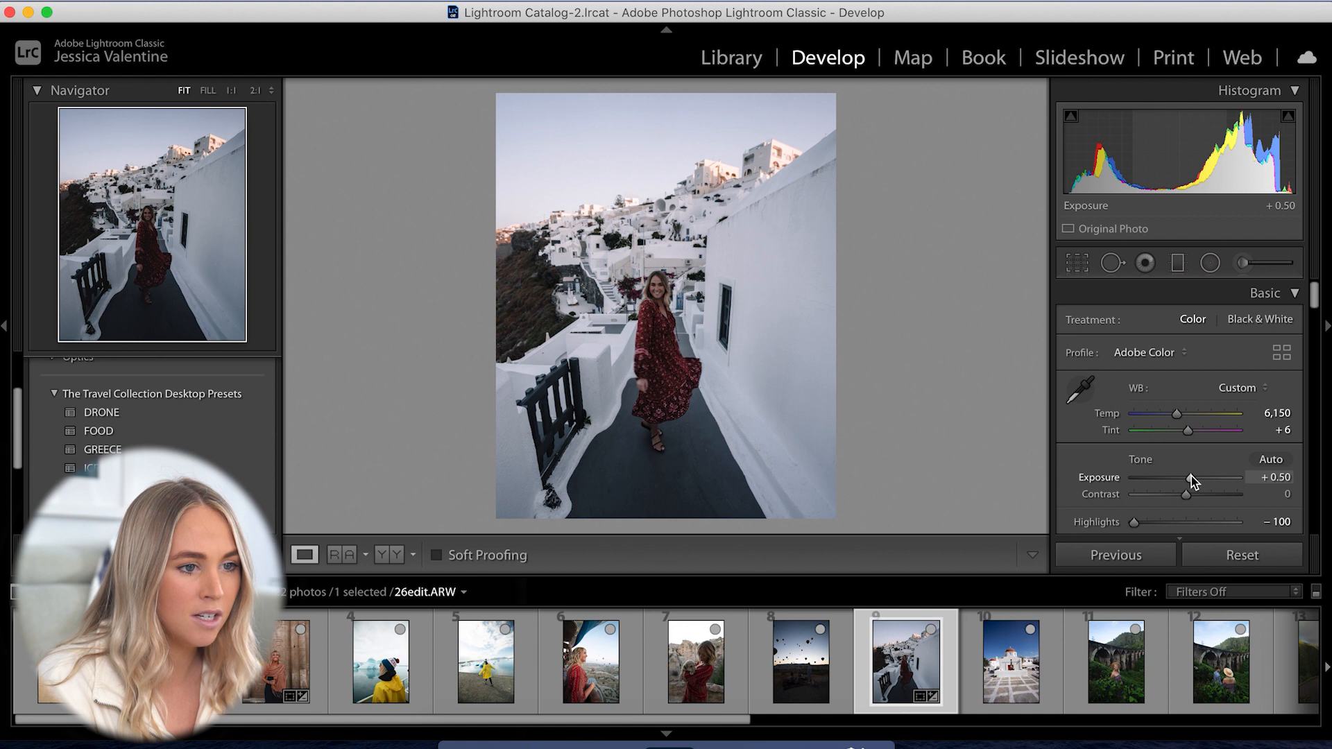
drag(1189, 478, 1191, 477)
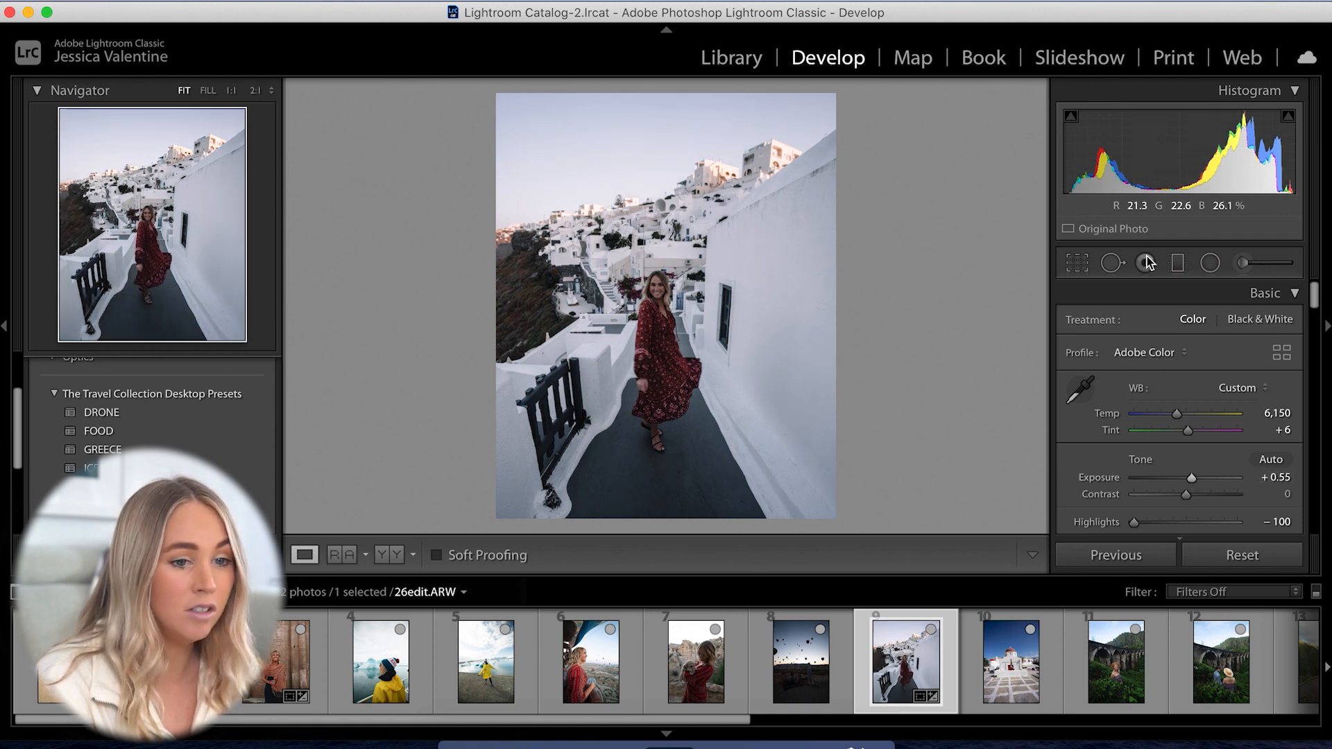
drag(1178, 413, 1175, 413)
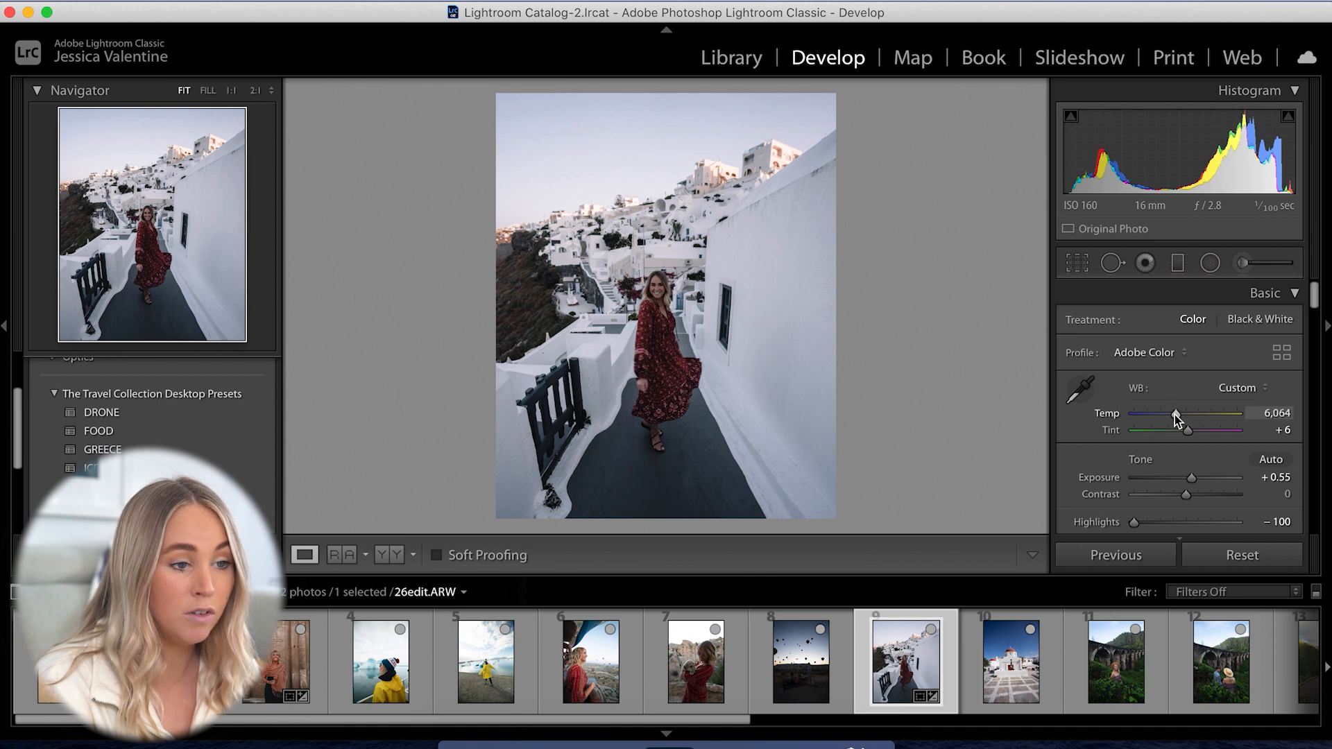
drag(1177, 413, 1168, 414)
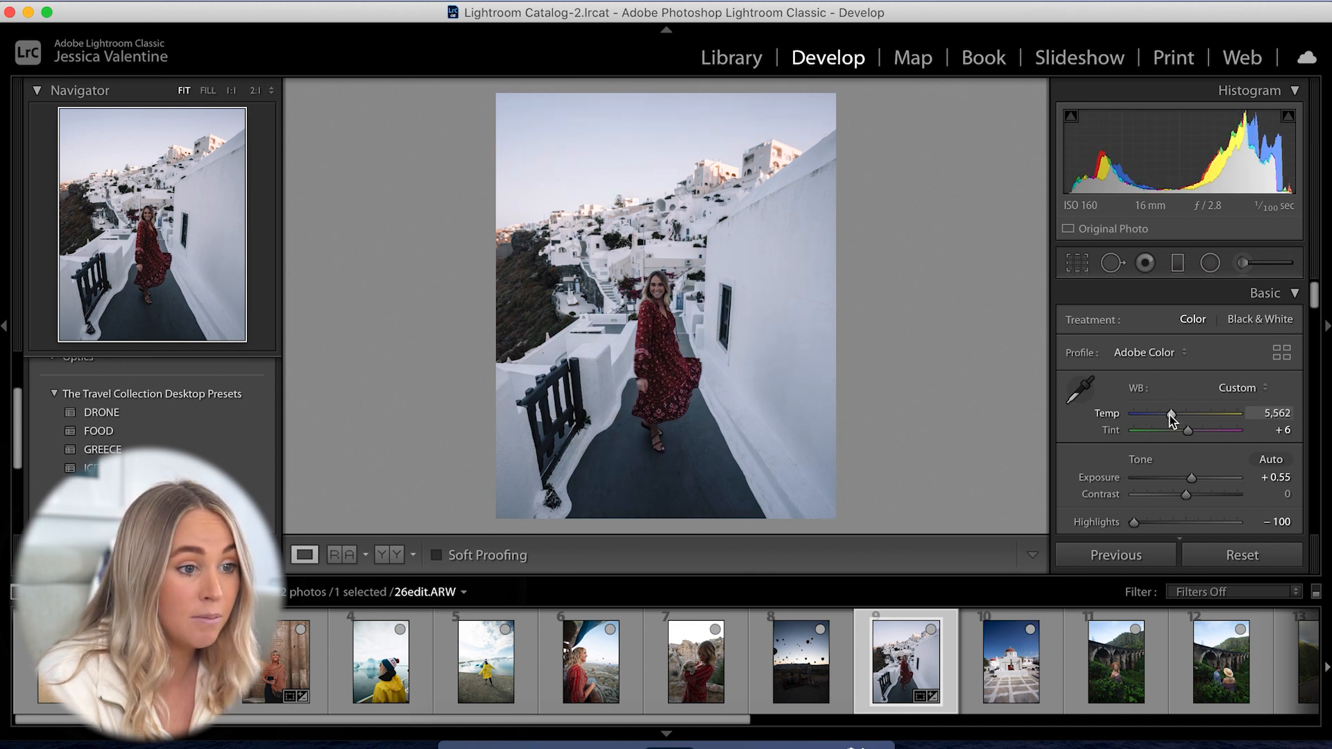
drag(1169, 413, 1180, 414)
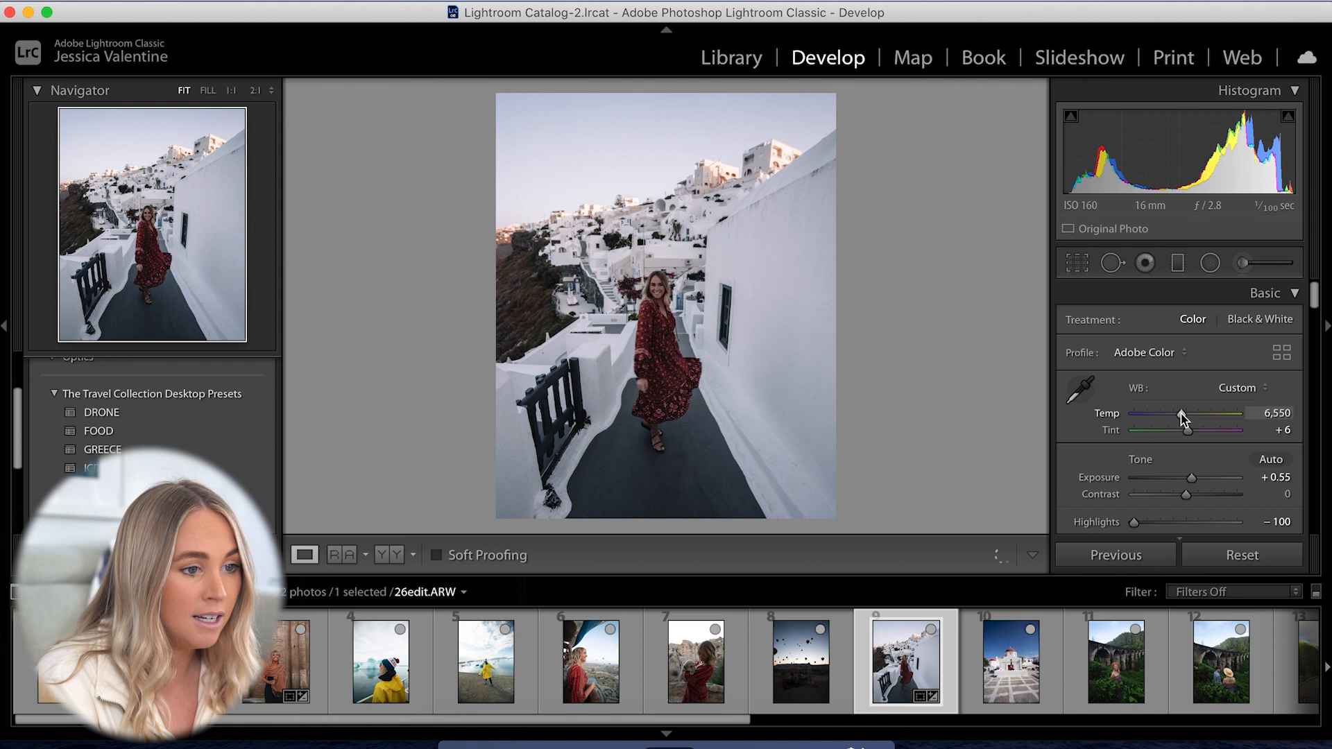
drag(1181, 417, 1206, 417)
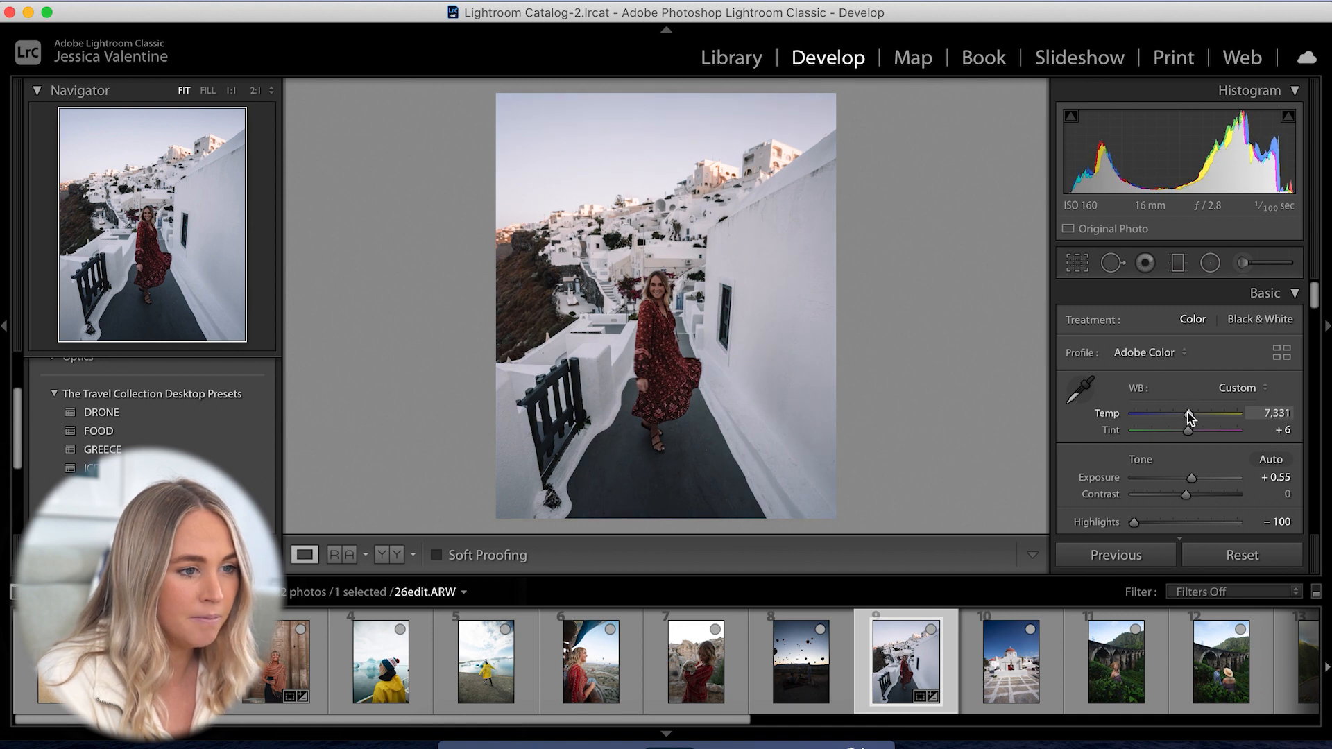
drag(1190, 477, 1199, 477)
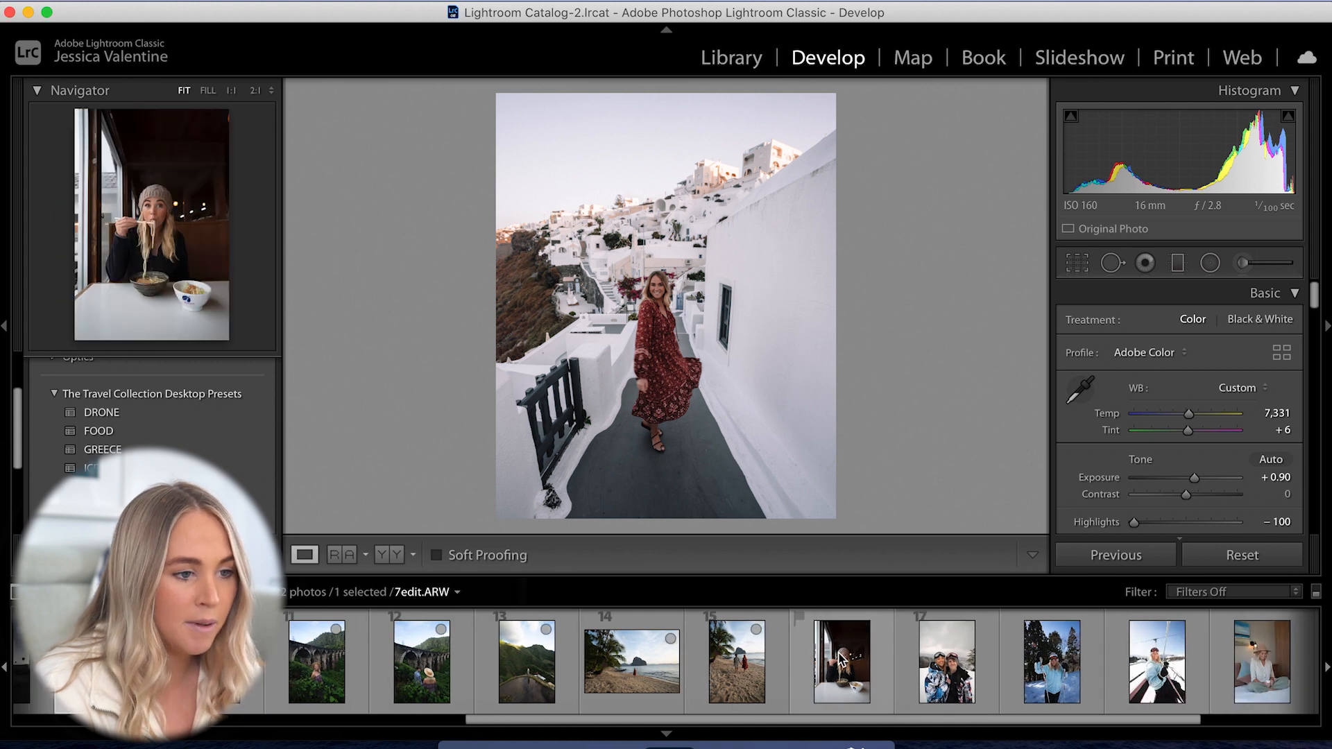
Select the noodle-eating photo and crop it to the 4 x 5 / 8 x 10 aspect
click(841, 661)
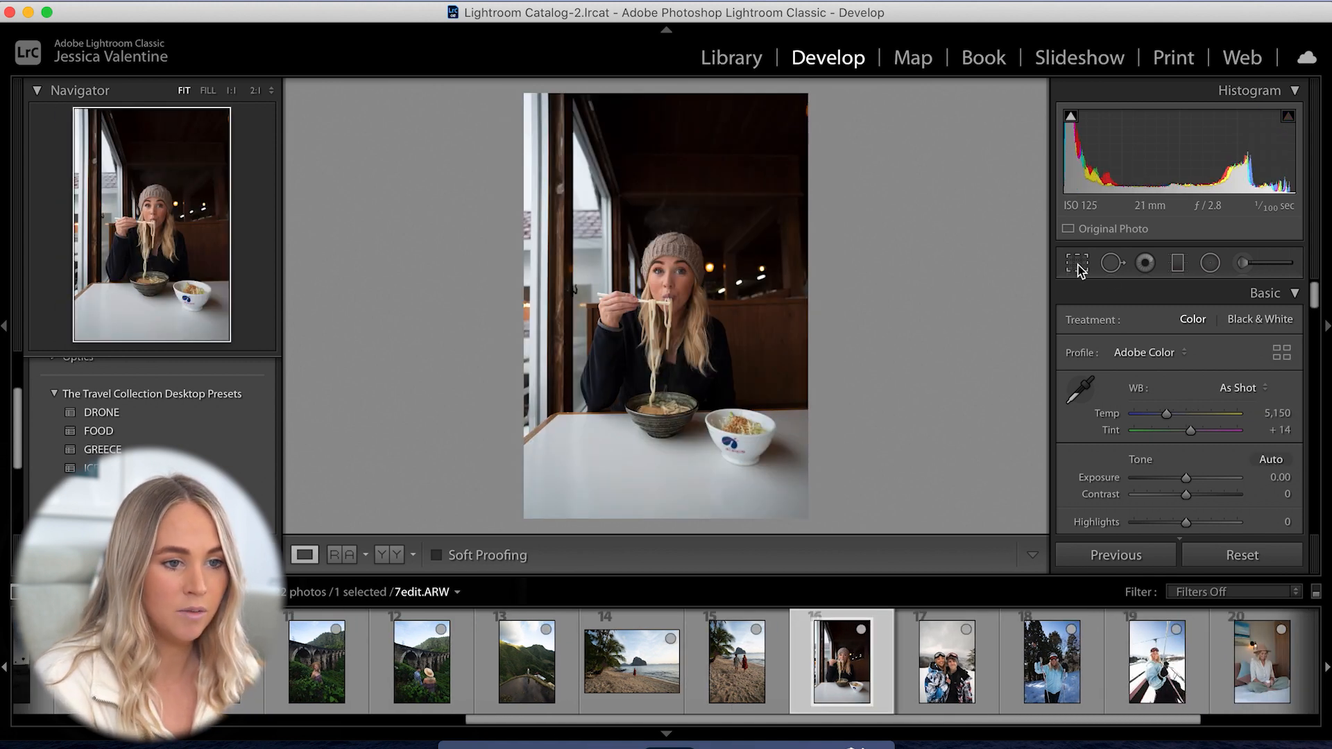
click(1076, 262)
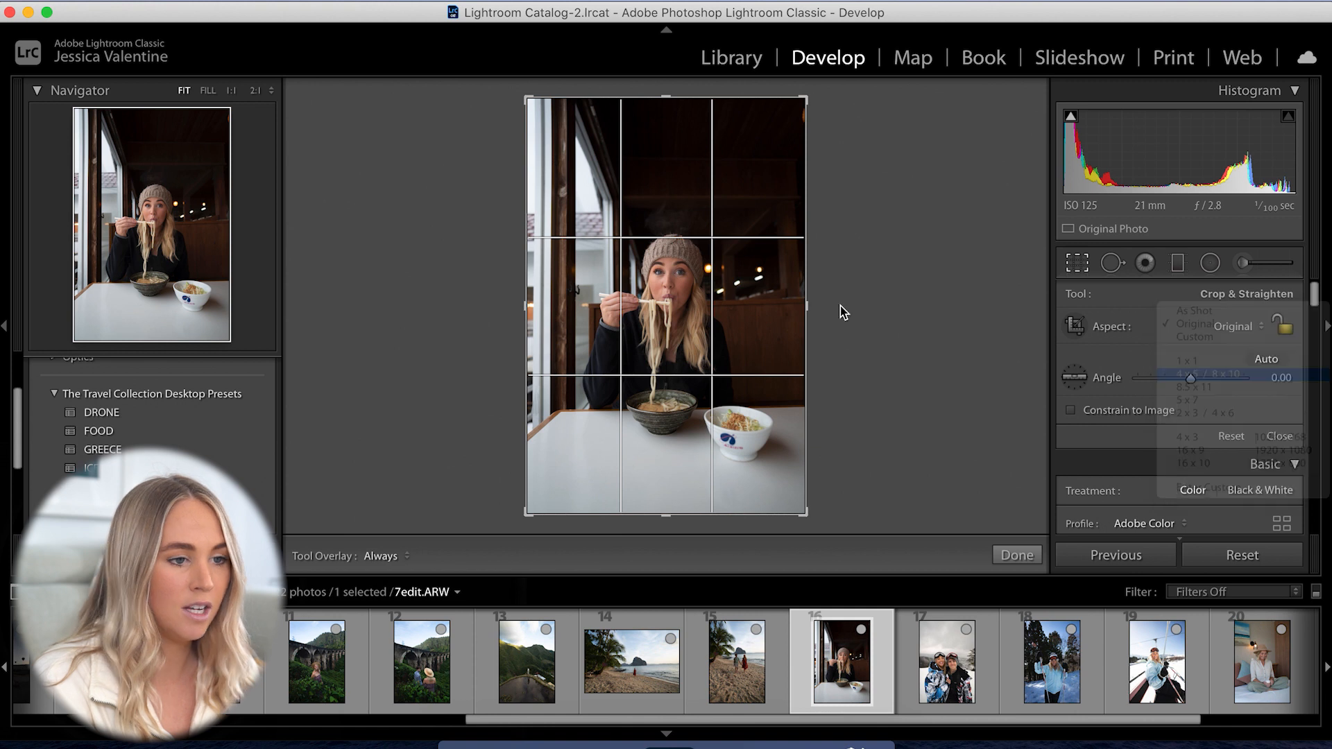
click(1208, 397)
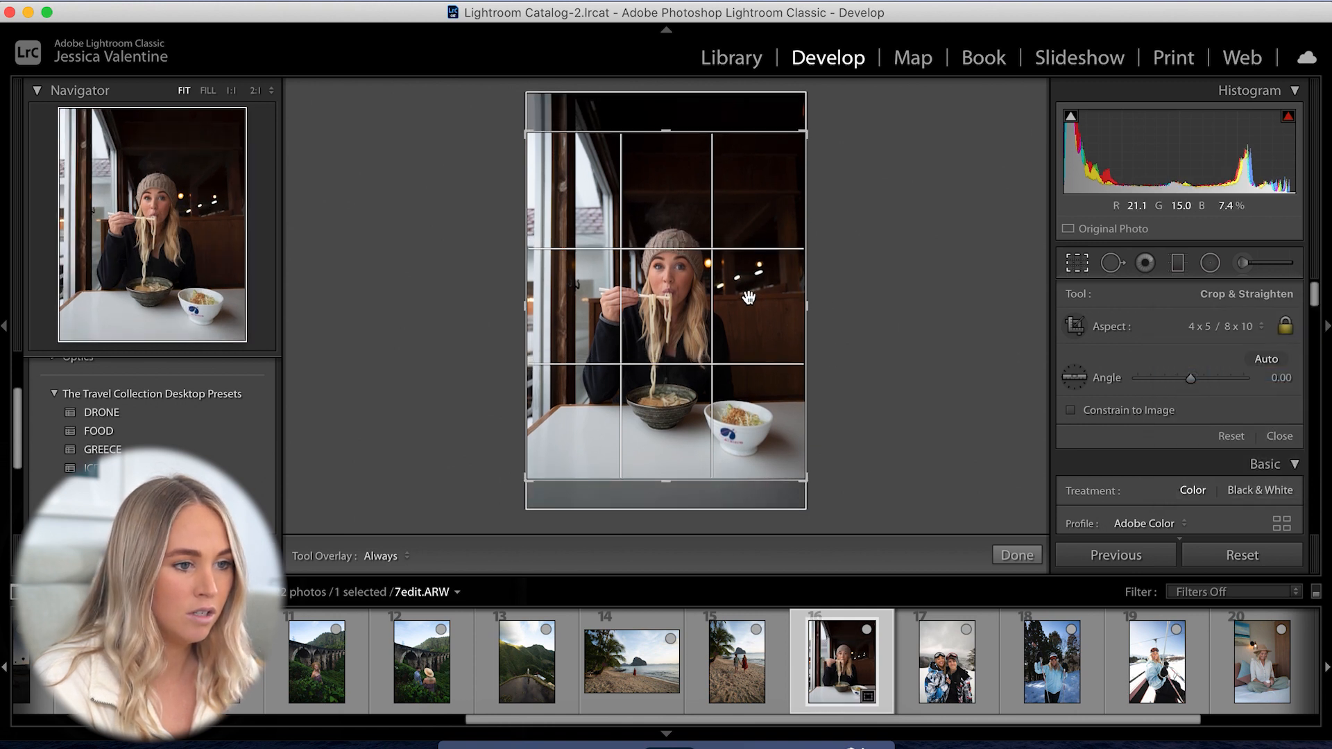
click(1015, 555)
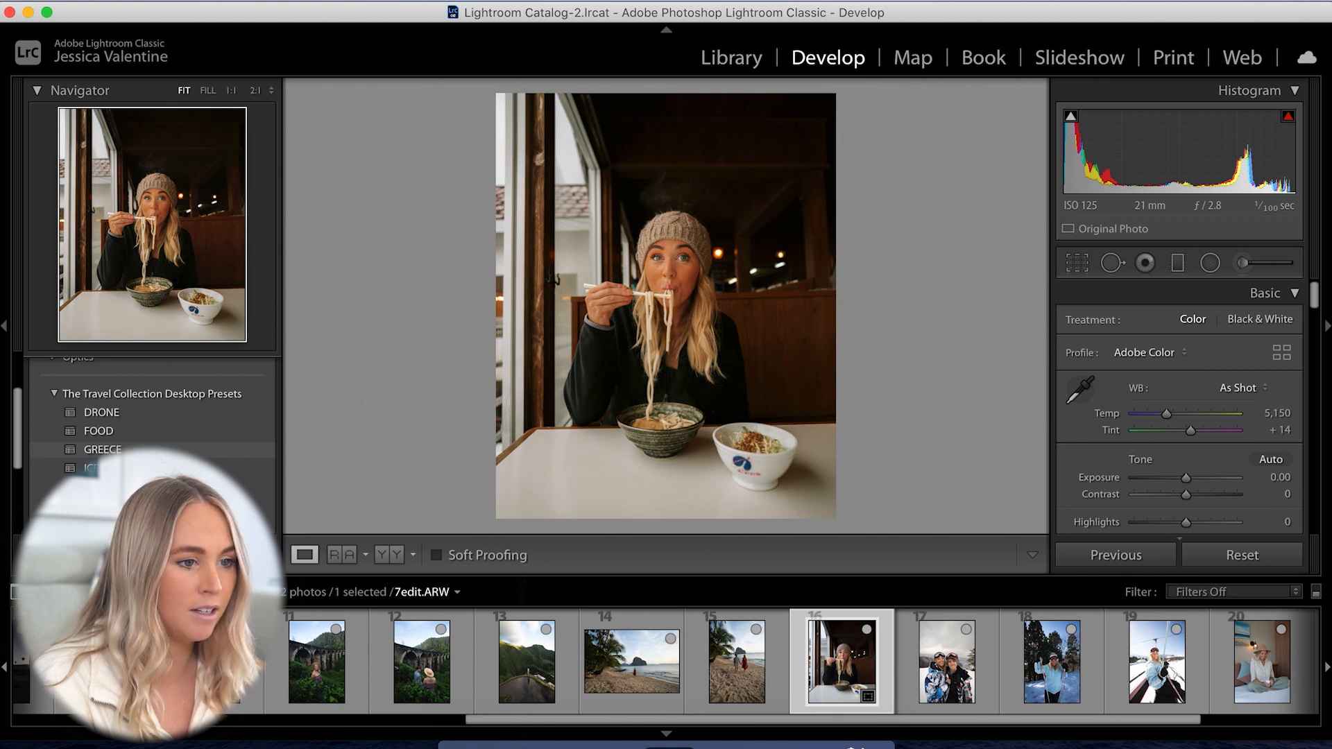
Try several Travel Collection presets on the noodle photo, nudging Temp and Exposure between them
click(103, 450)
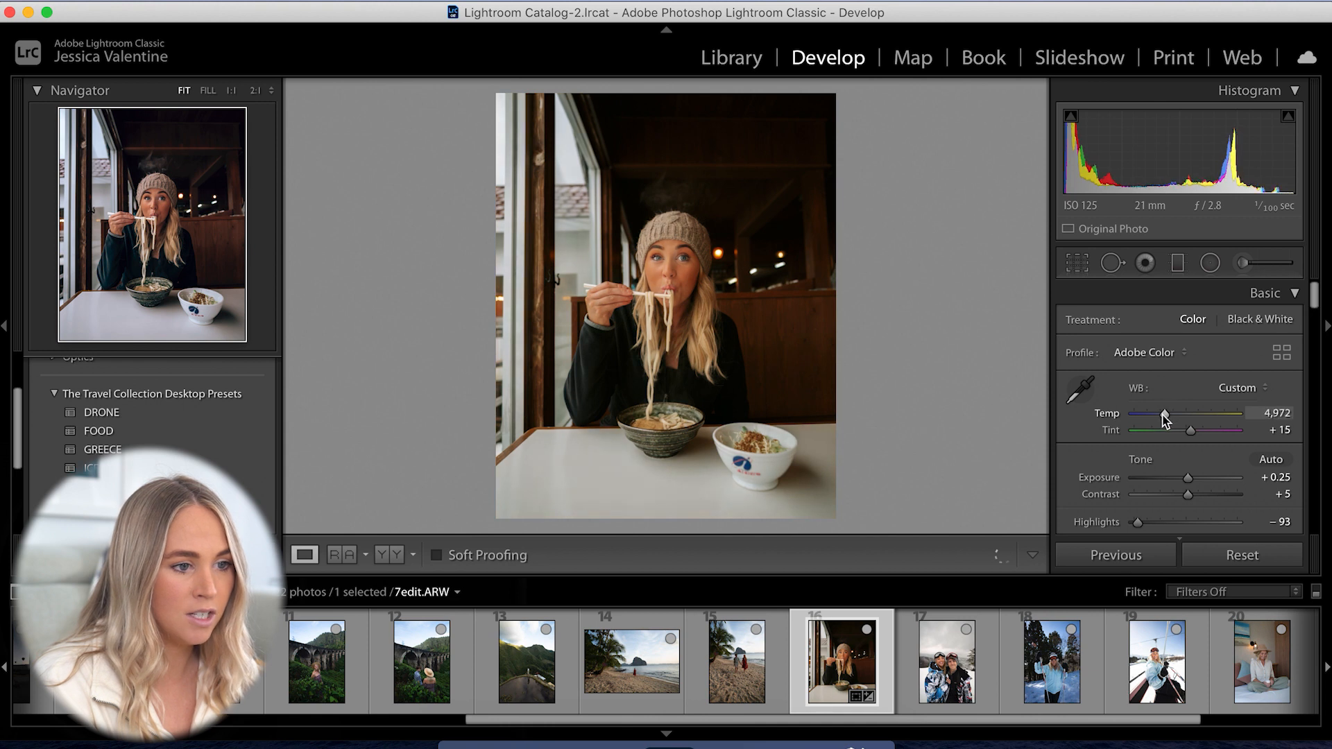
drag(1165, 413, 1154, 413)
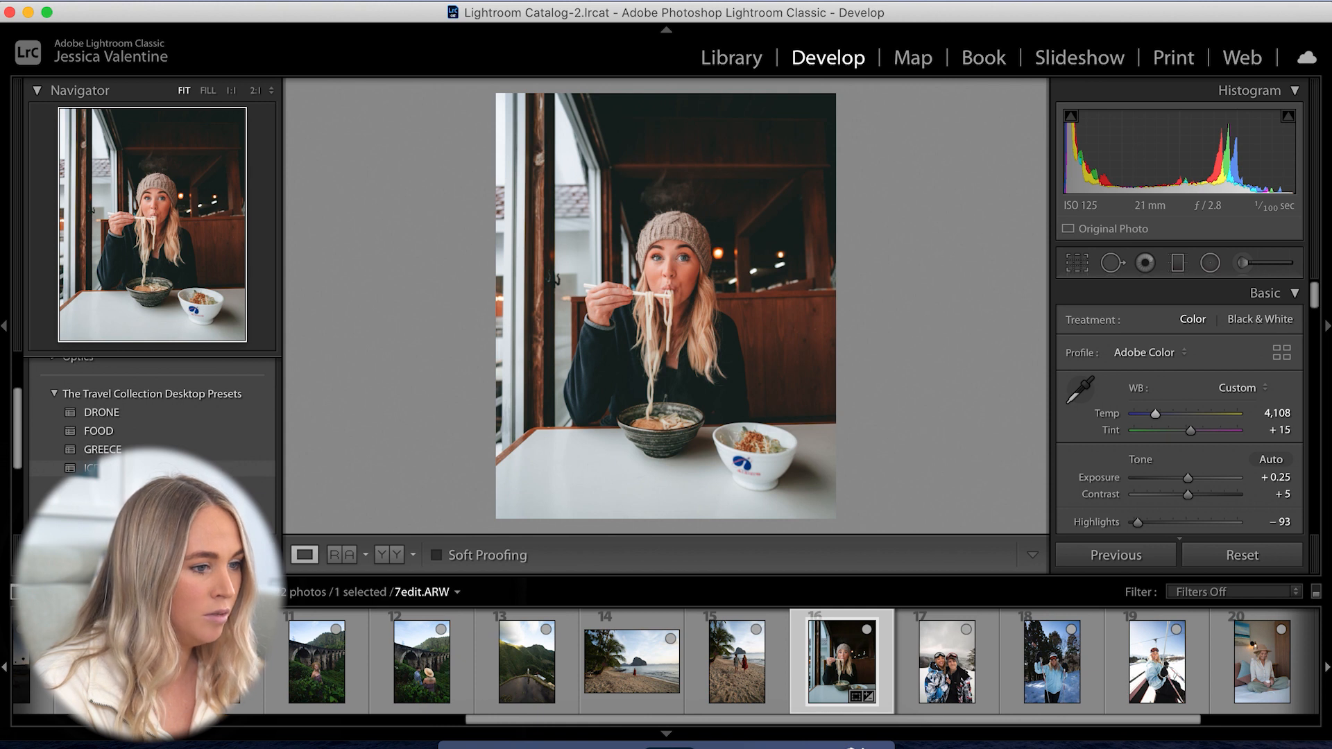
click(1145, 352)
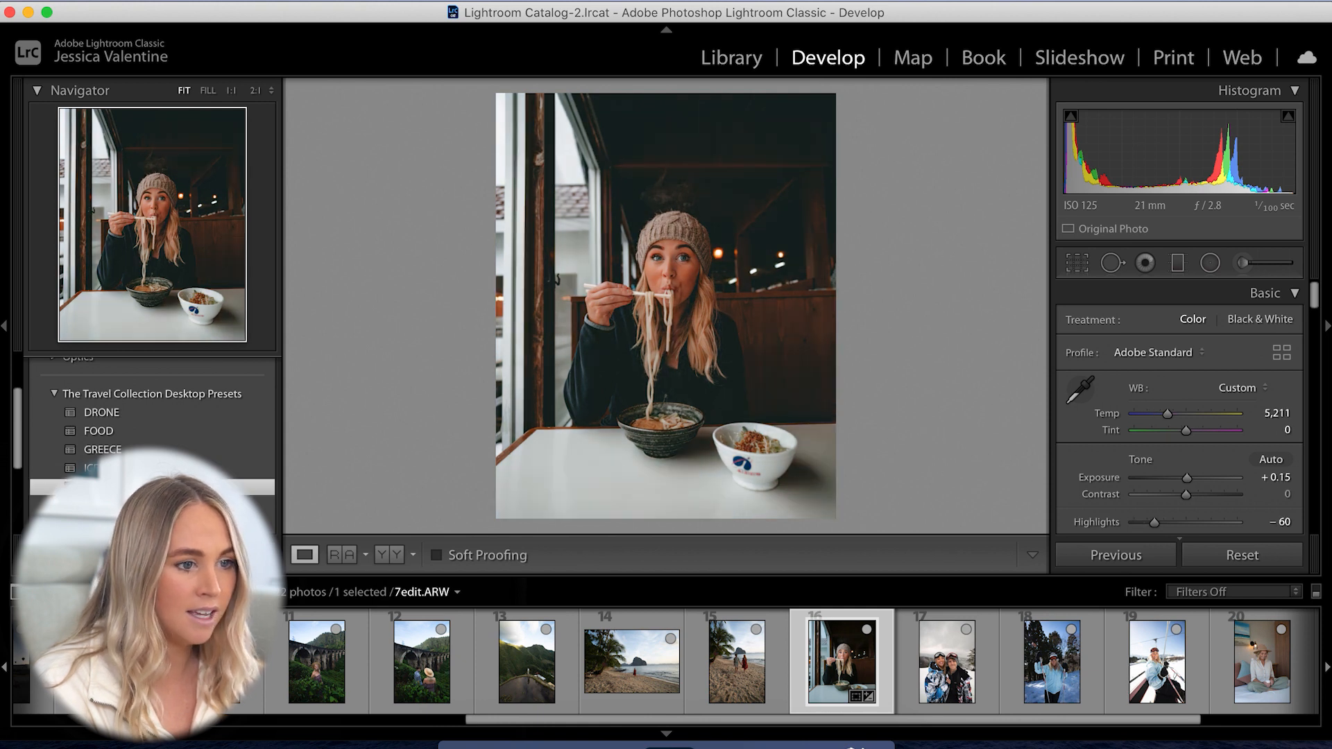
drag(1187, 478, 1190, 478)
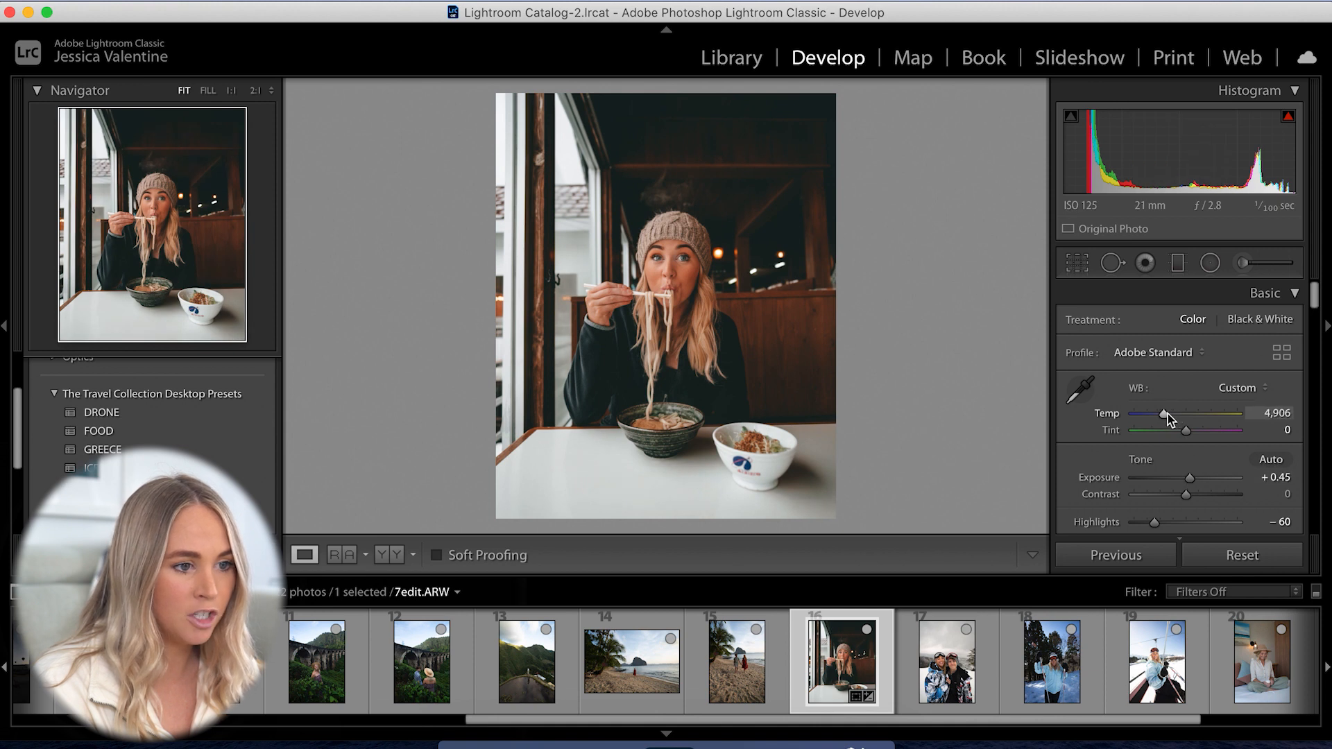
drag(1166, 414, 1162, 413)
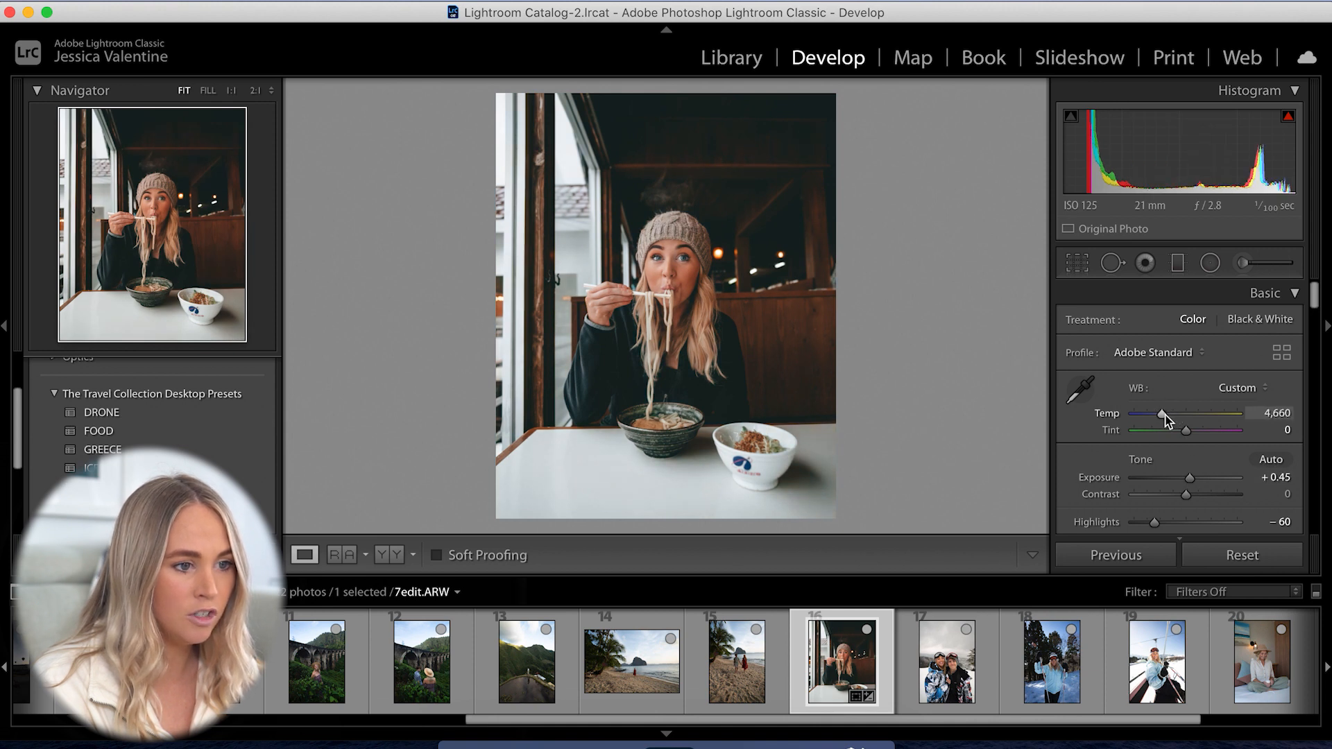
click(303, 556)
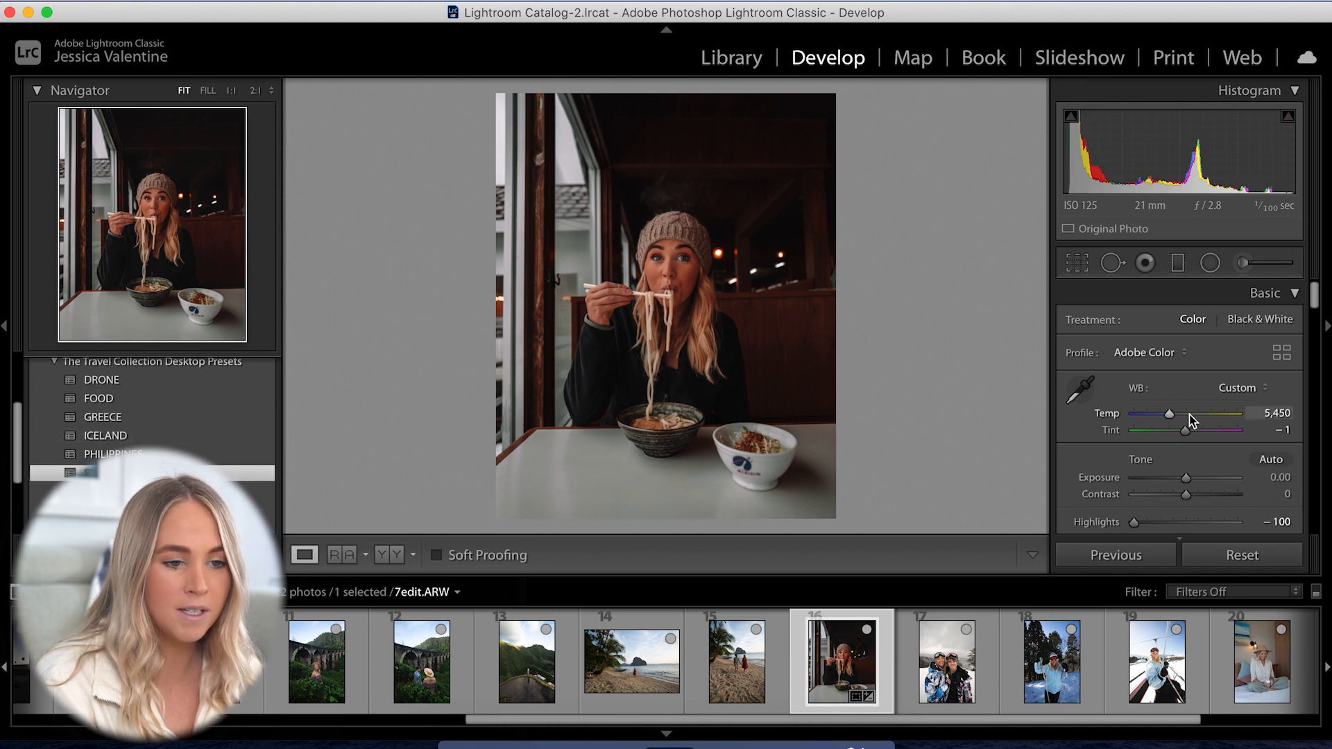
Nudge the noodle photo's Exposure up and down, settling it back at 0.00
drag(1186, 477, 1193, 477)
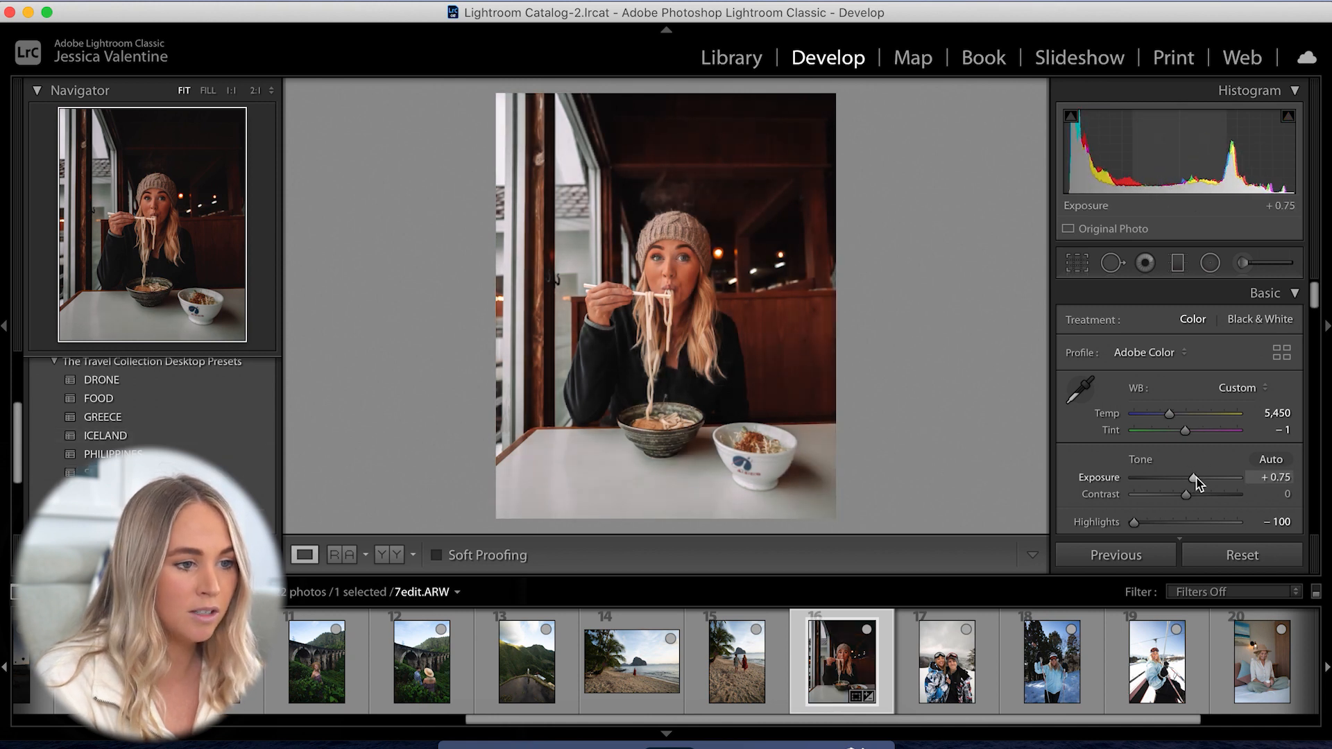
drag(1189, 480, 1193, 480)
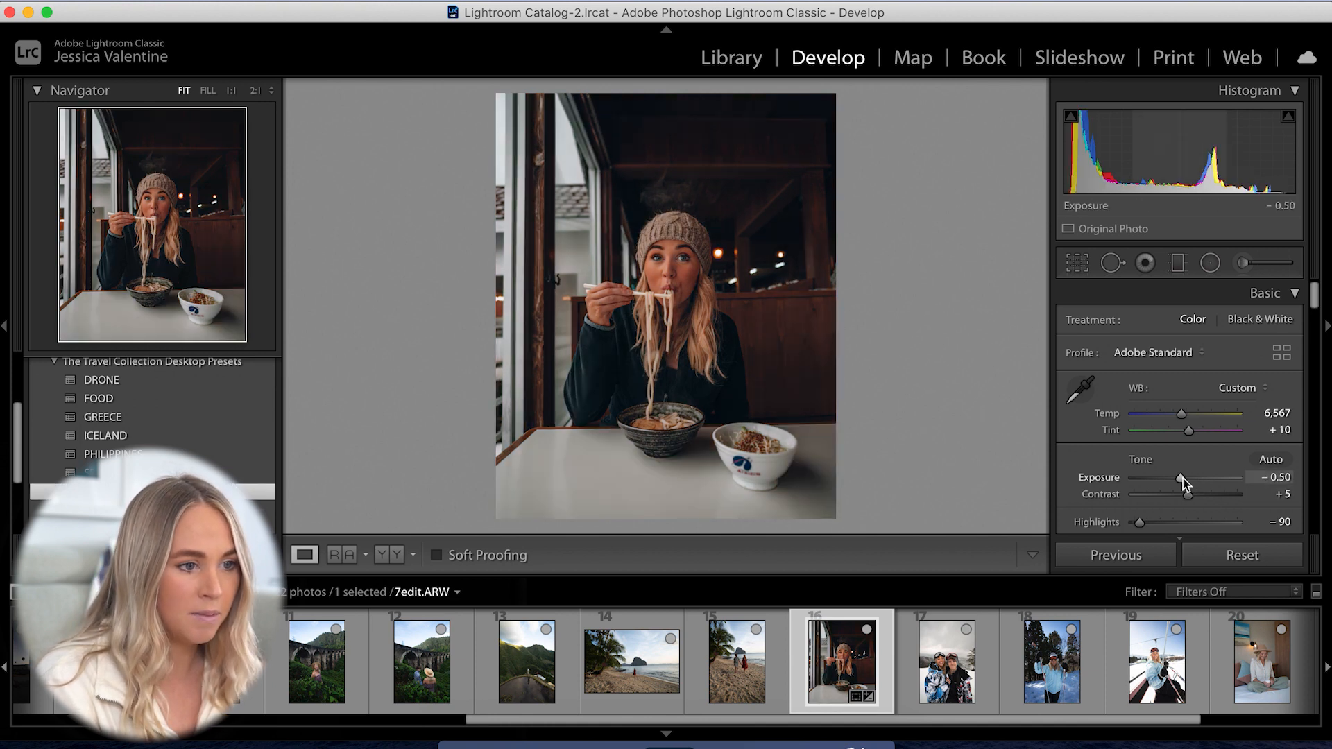
drag(1180, 477, 1188, 477)
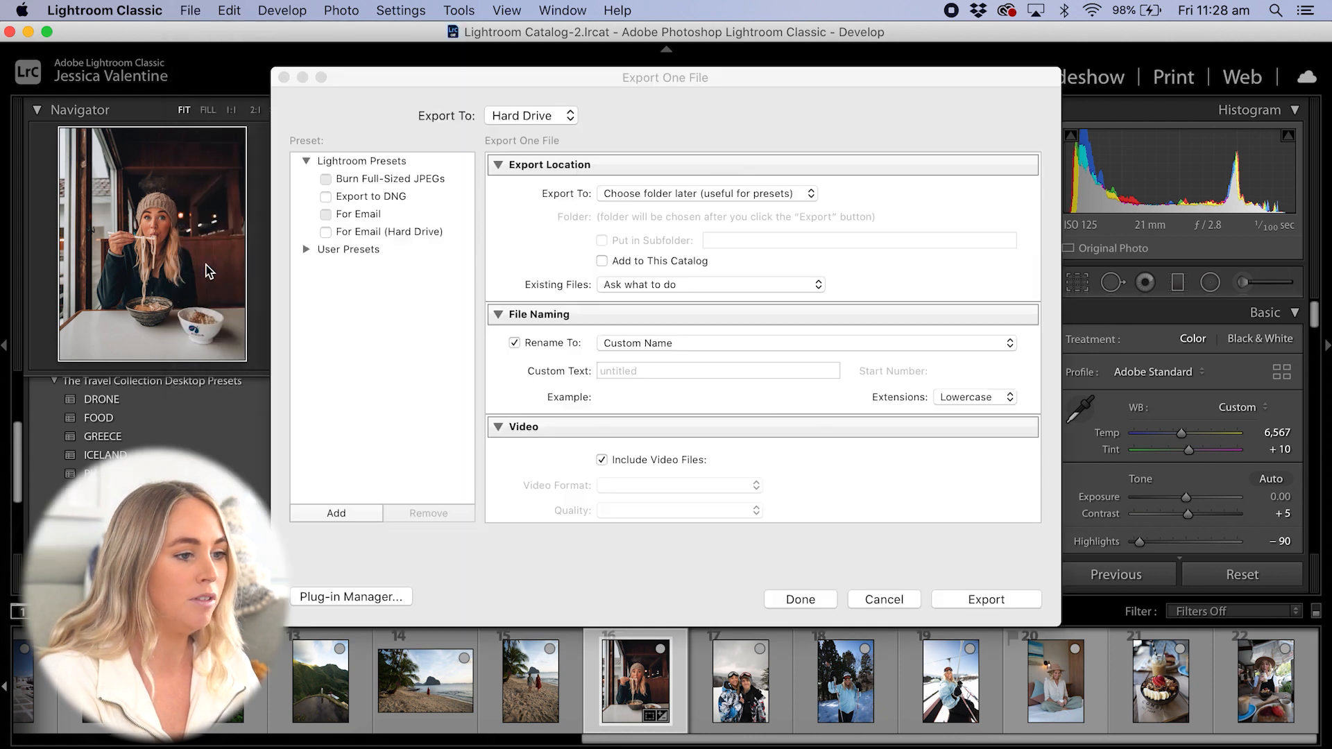
Export the JPEG to the Desktop and view the resulting untitled.jpg from Finder
scroll(down, 3)
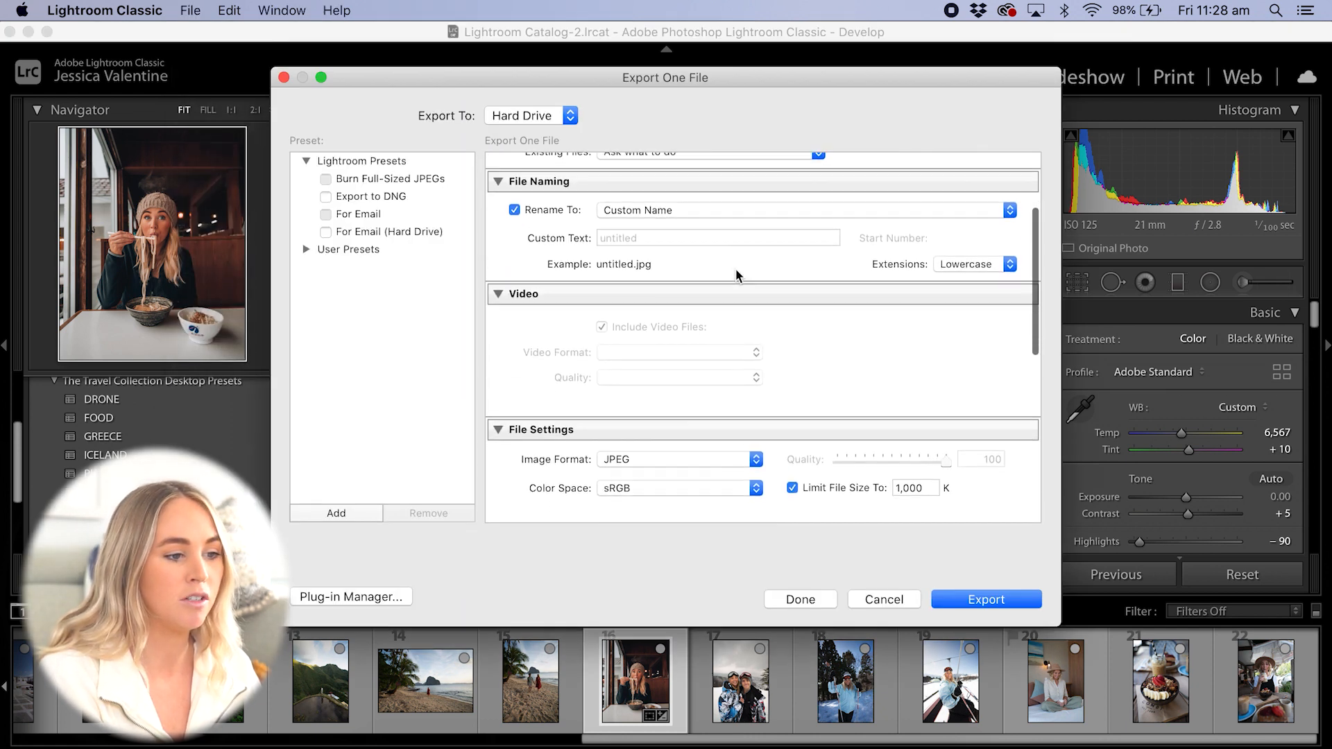
scroll(down, 3)
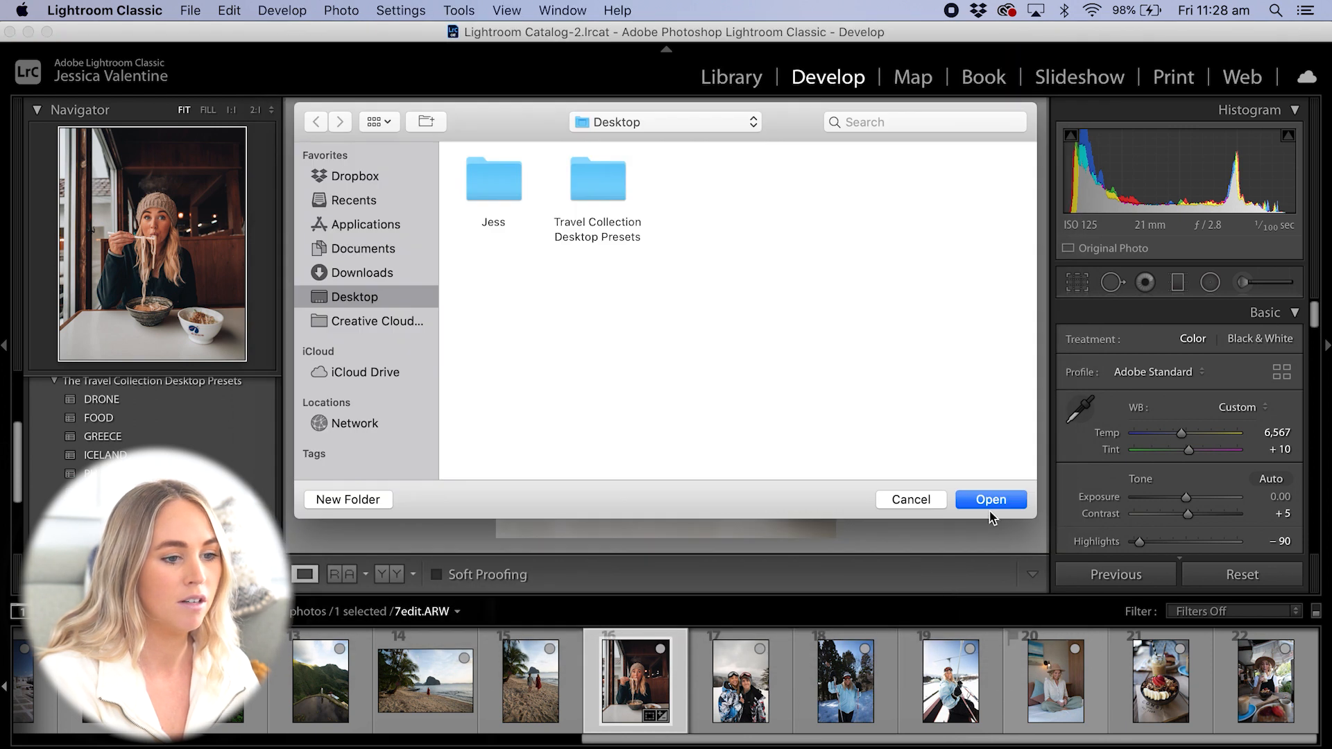
click(988, 499)
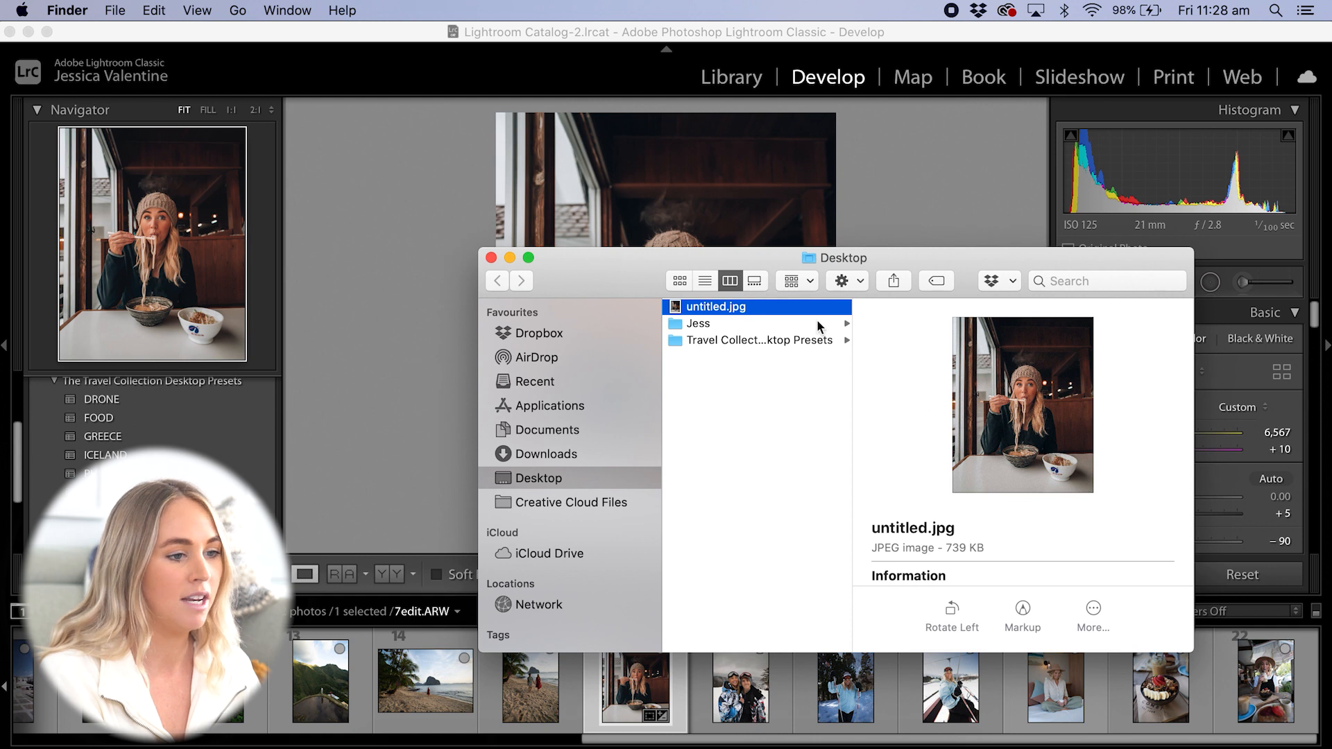
double_click(716, 307)
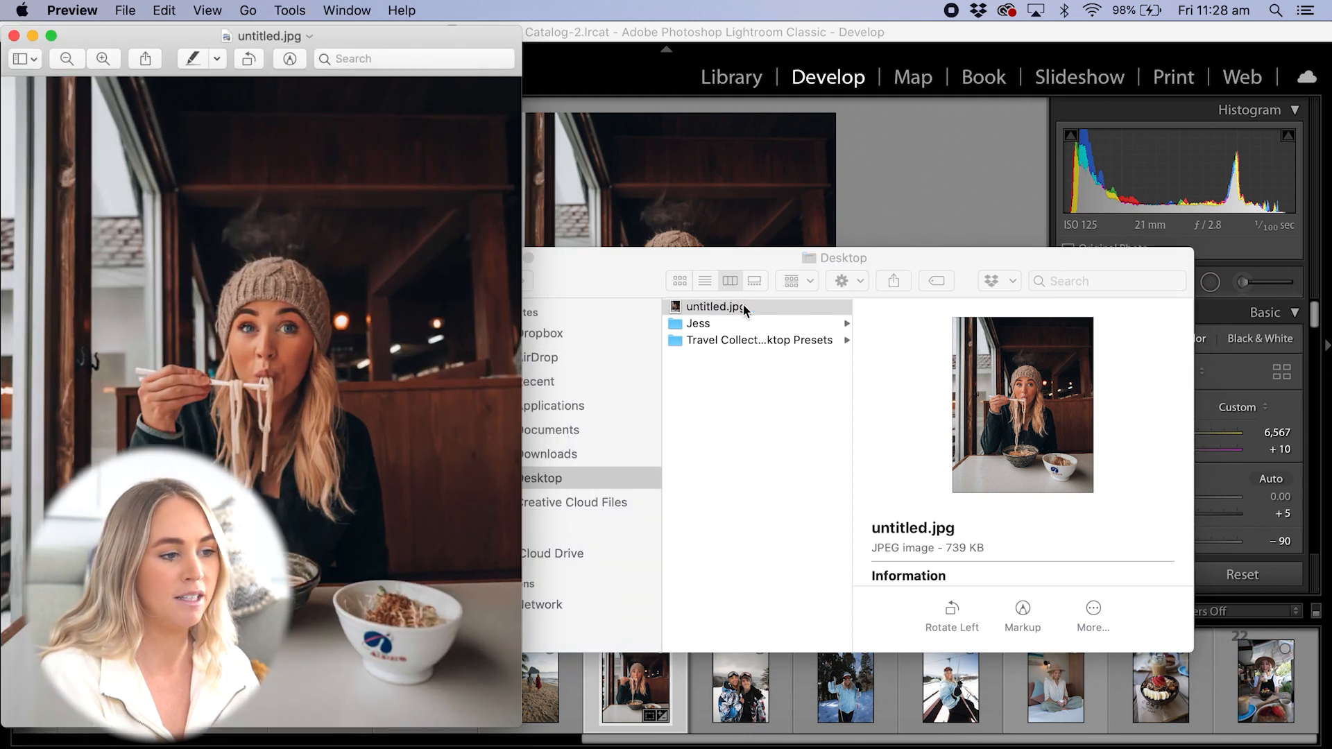